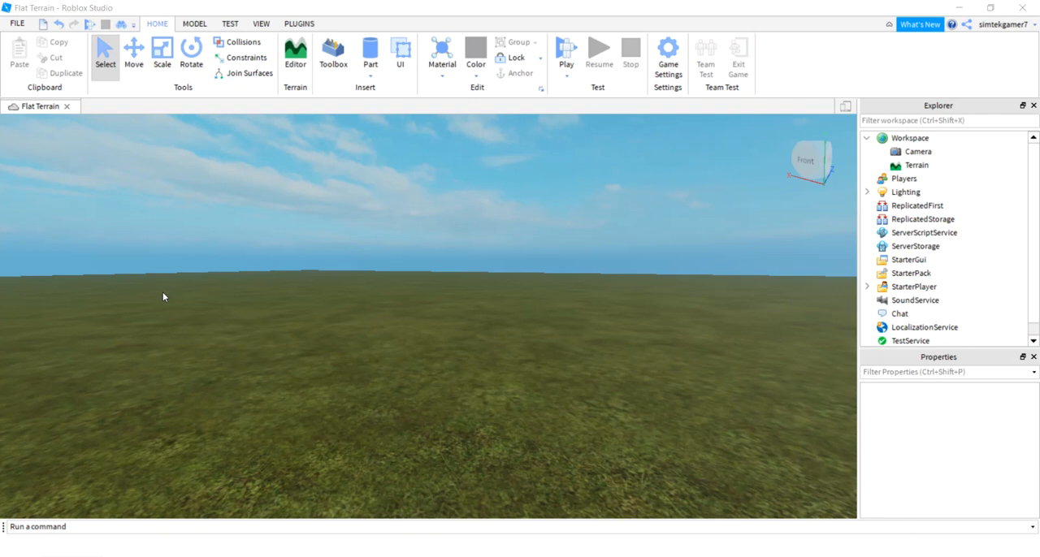
pyautogui.moveTo(153, 329)
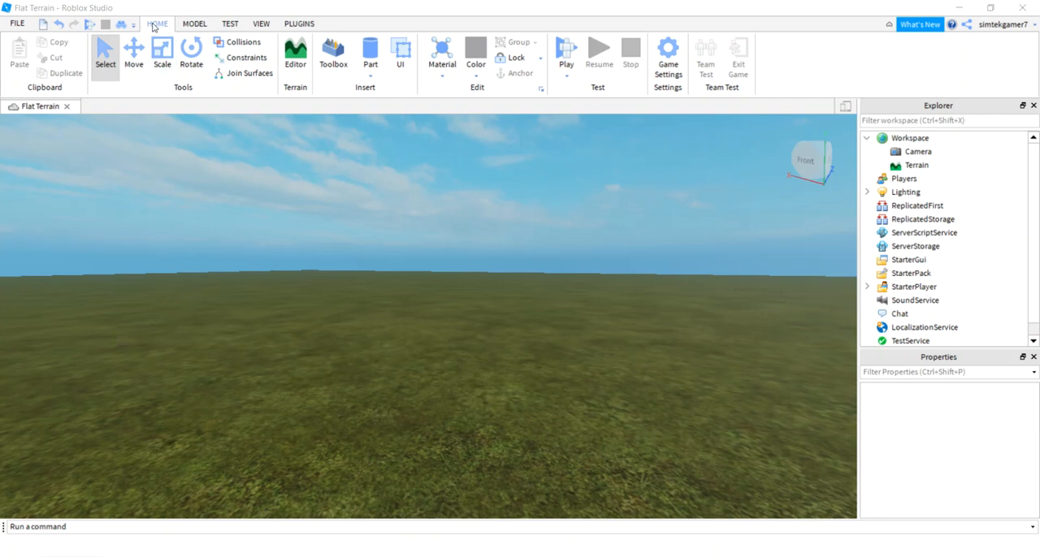
# Switch the ribbon from the Home tools to the Model tools
pyautogui.click(195, 23)
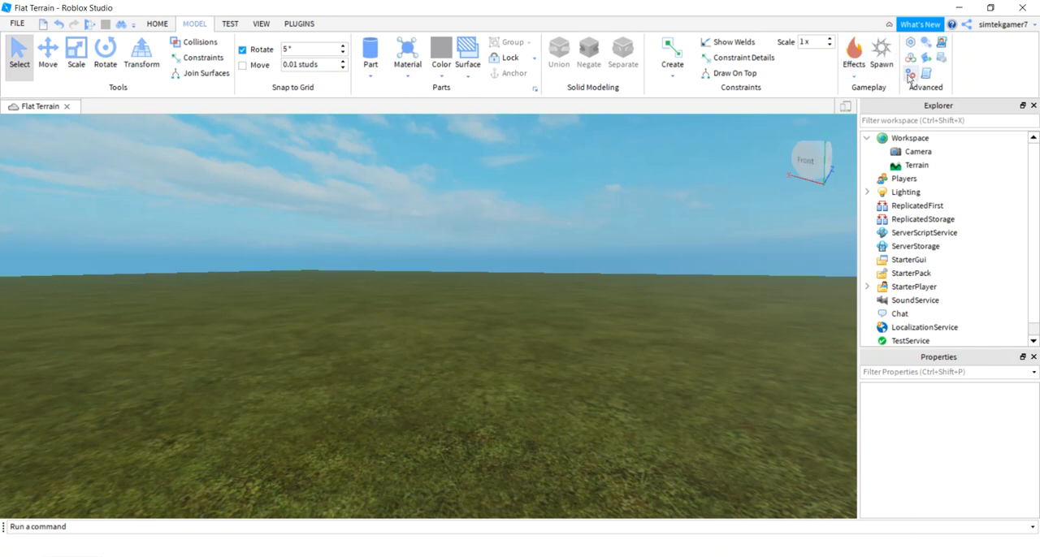
pyautogui.moveTo(910, 78)
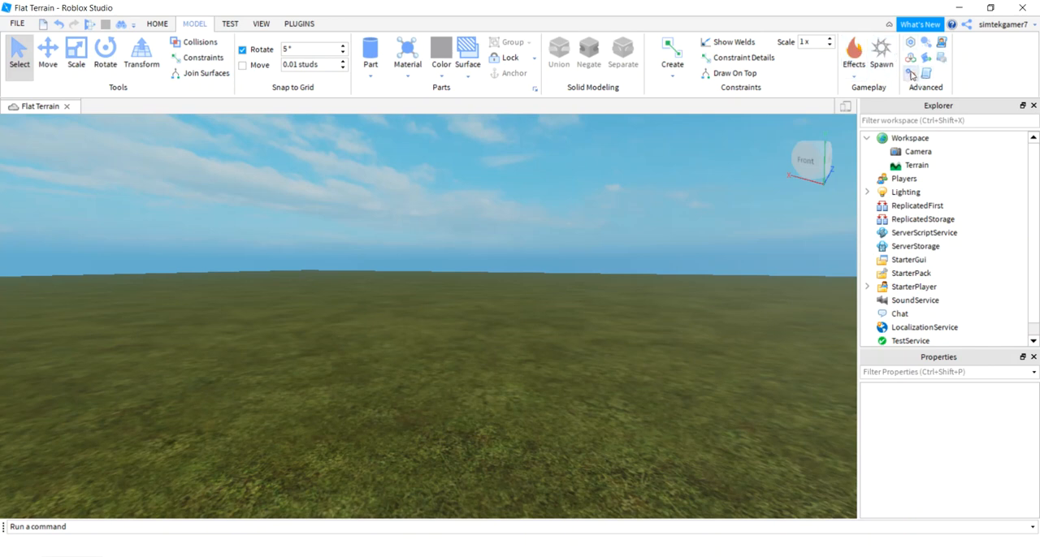
# Insert the Teams service and add two Team objects, naming one Red
pyautogui.click(910, 74)
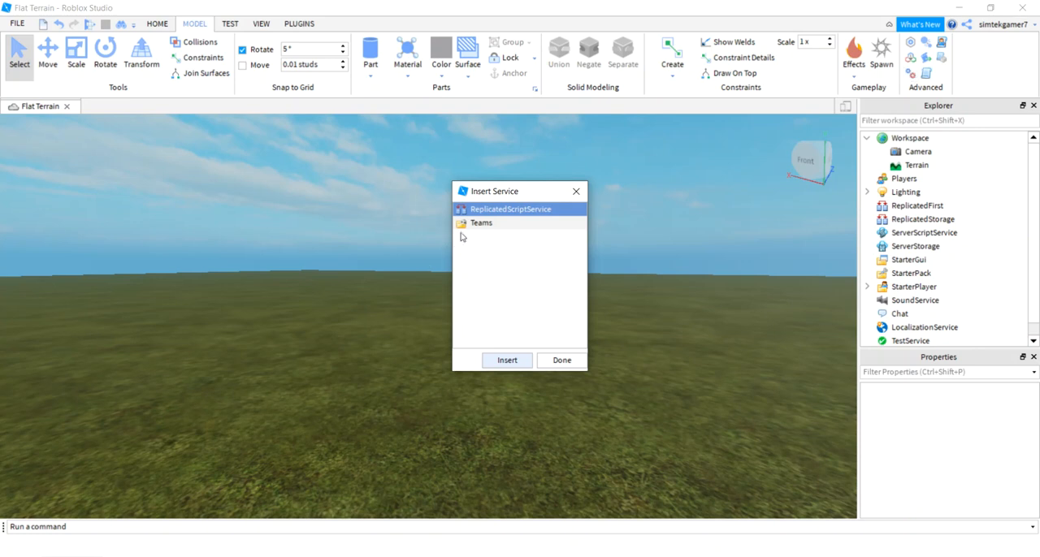
pyautogui.click(562, 360)
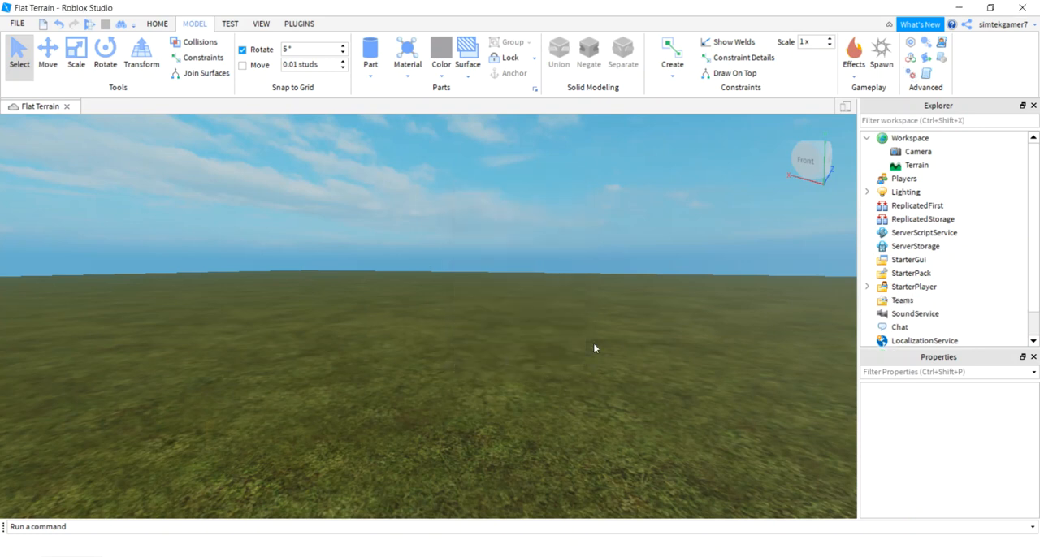
pyautogui.click(902, 301)
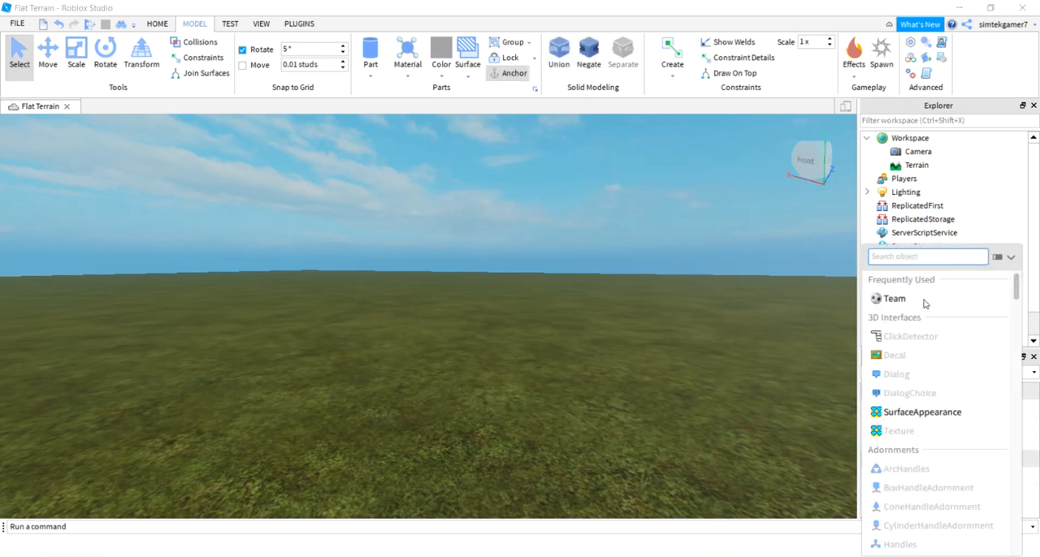
pyautogui.click(894, 299)
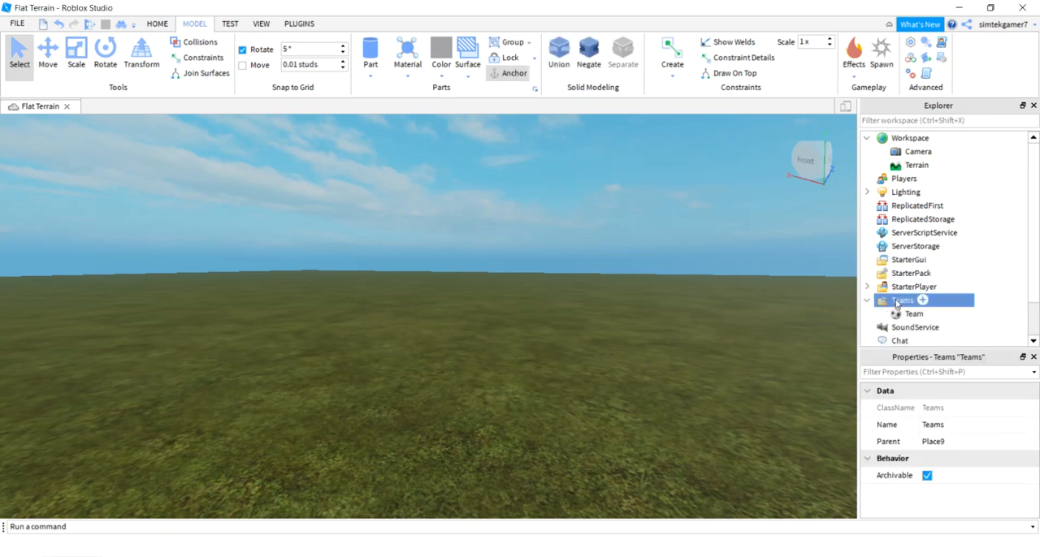
pyautogui.click(923, 301)
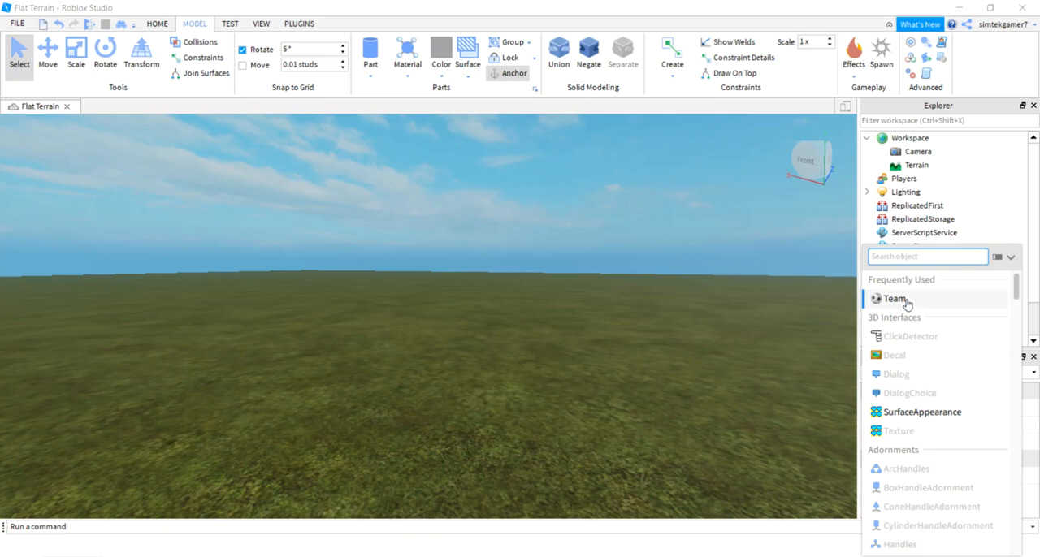
pyautogui.click(894, 299)
pyautogui.write('Red')
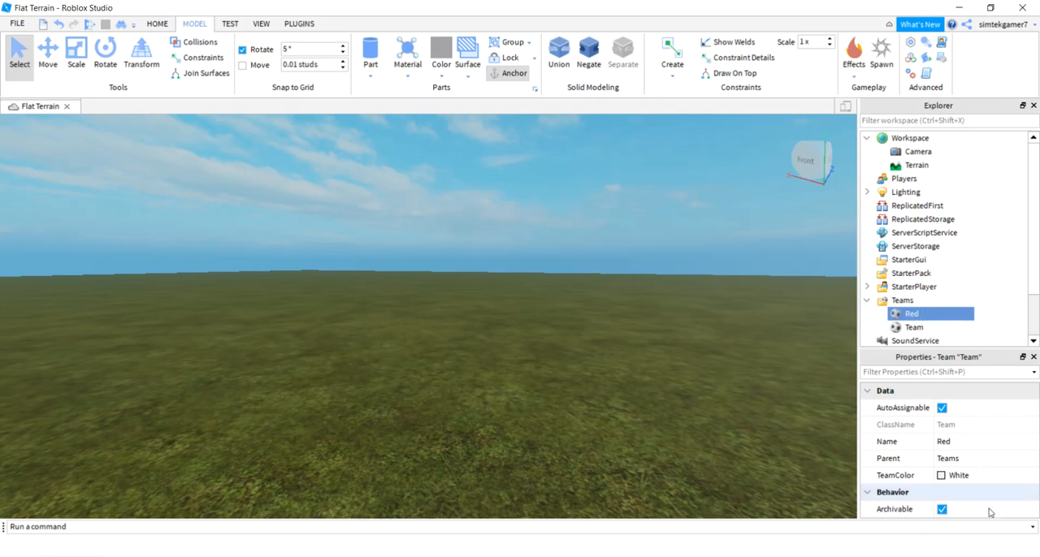
pyautogui.click(942, 474)
pyautogui.write('Too')
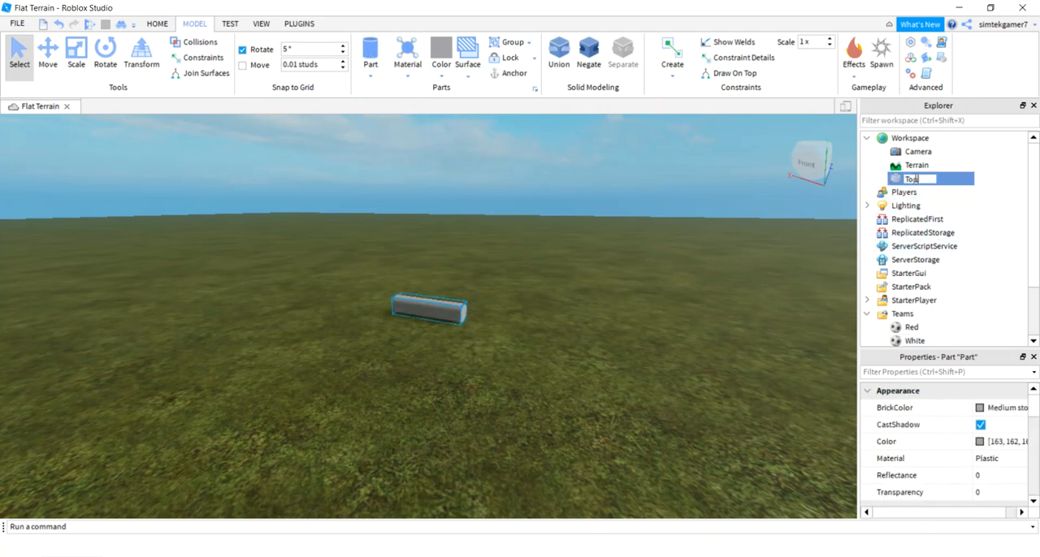
# Make the new part an upright red cylinder named Top sized 1.5, 1.5, 1.5
pyautogui.click(1005, 407)
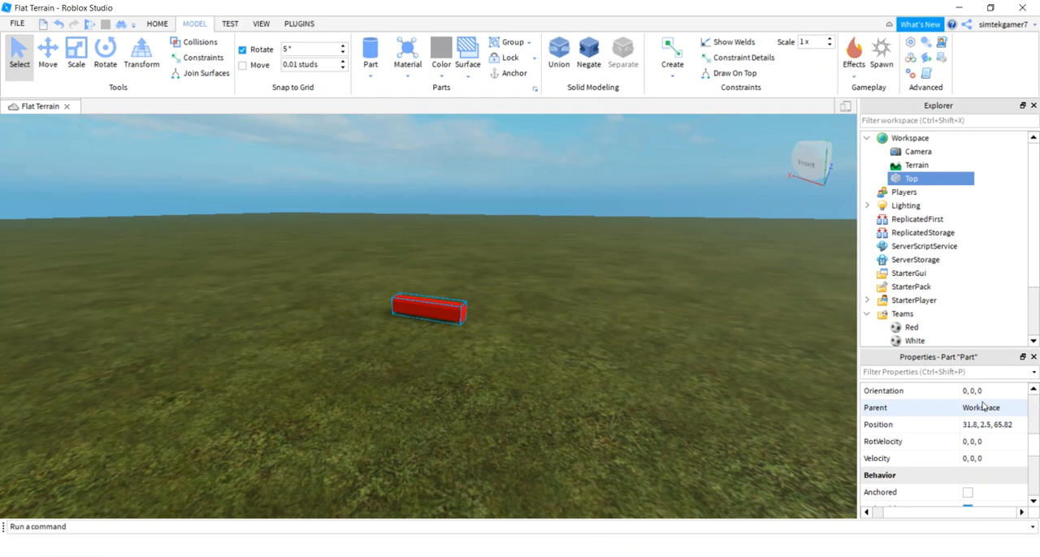
pyautogui.click(983, 390)
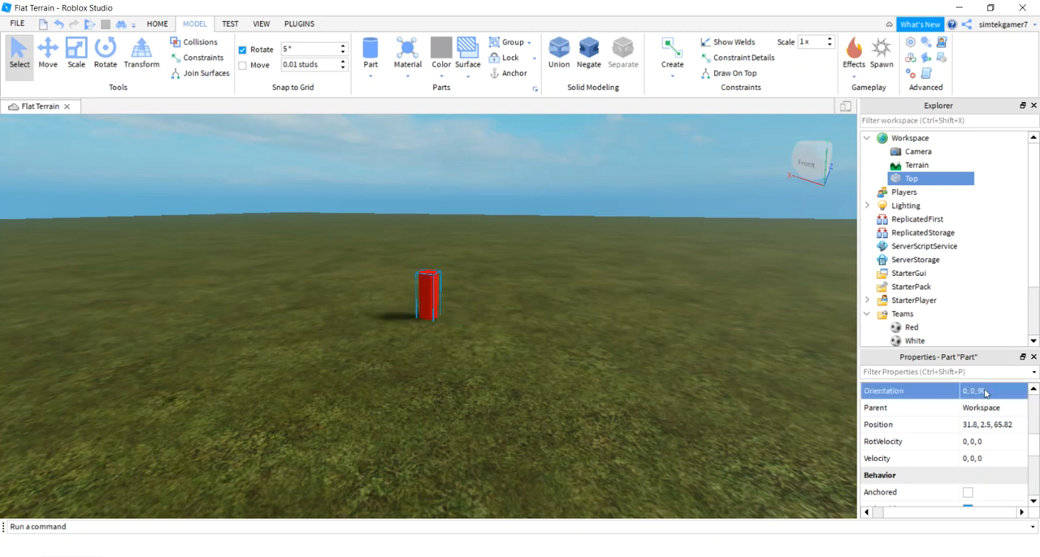
pyautogui.scroll(-3)
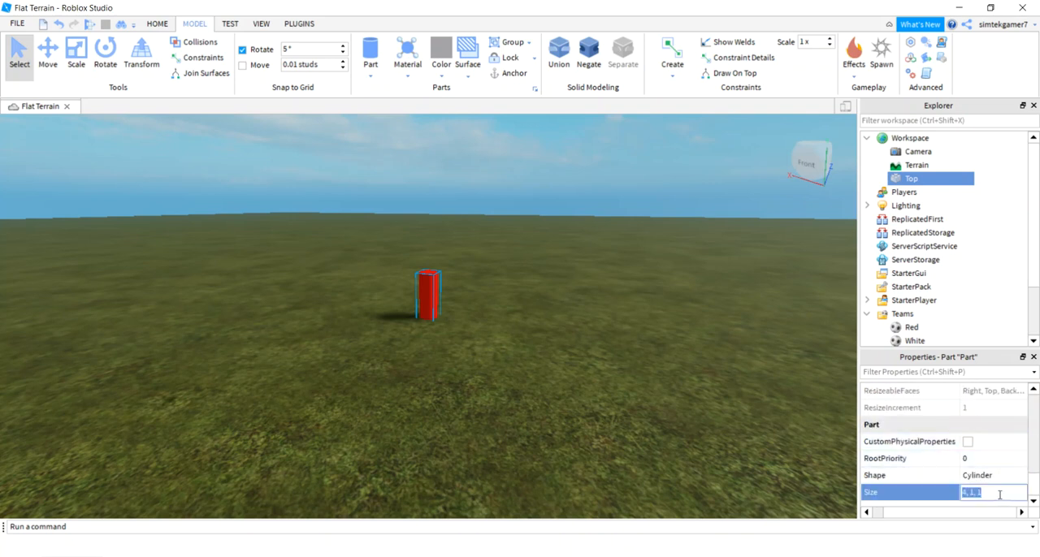
pyautogui.write('1.5, 1.5')
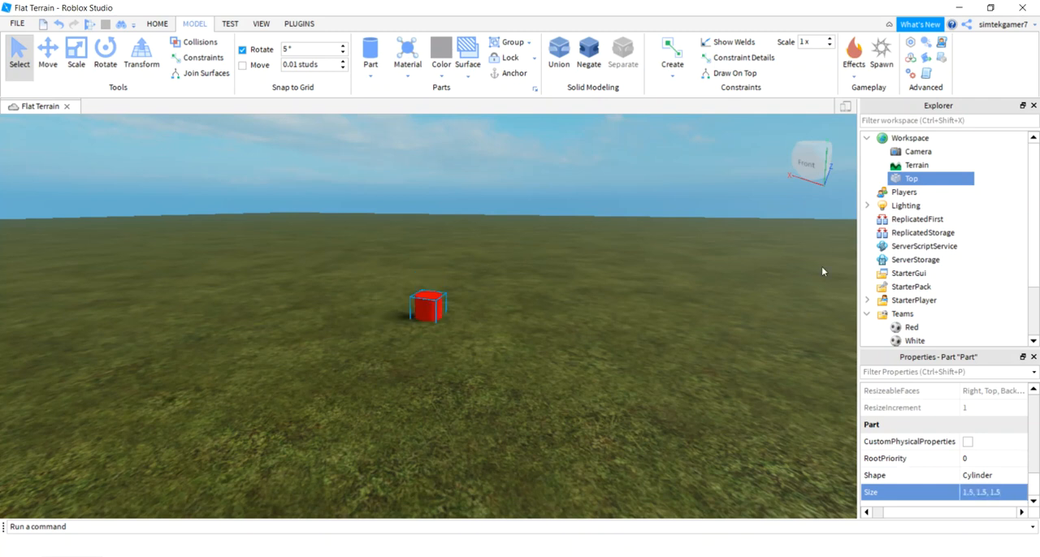
pyautogui.click(48, 55)
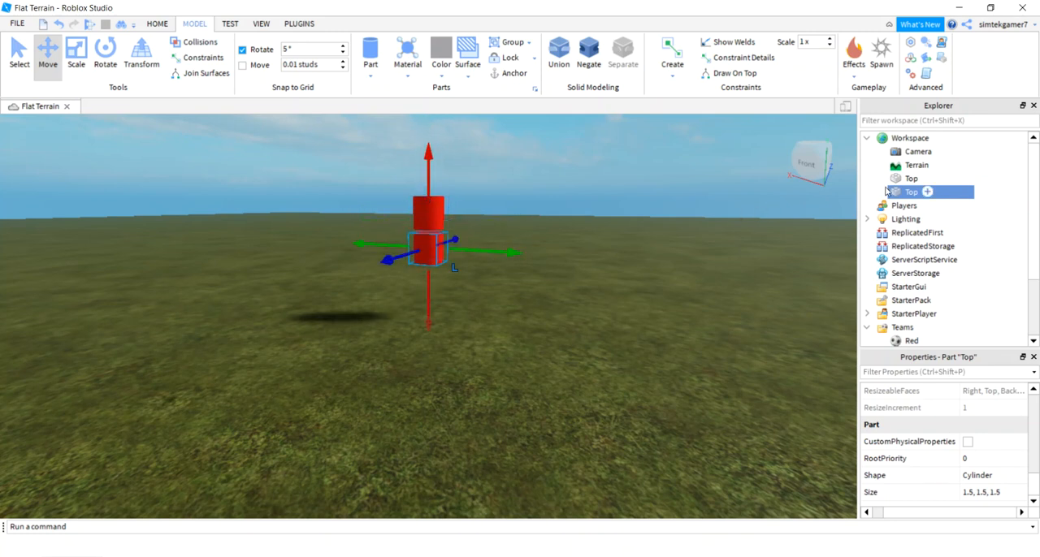
# Rename the duplicate cylinder Rim, size it 0.5, 3, 3, and select it with Top
pyautogui.doubleClick(911, 191)
pyautogui.write('Rim')
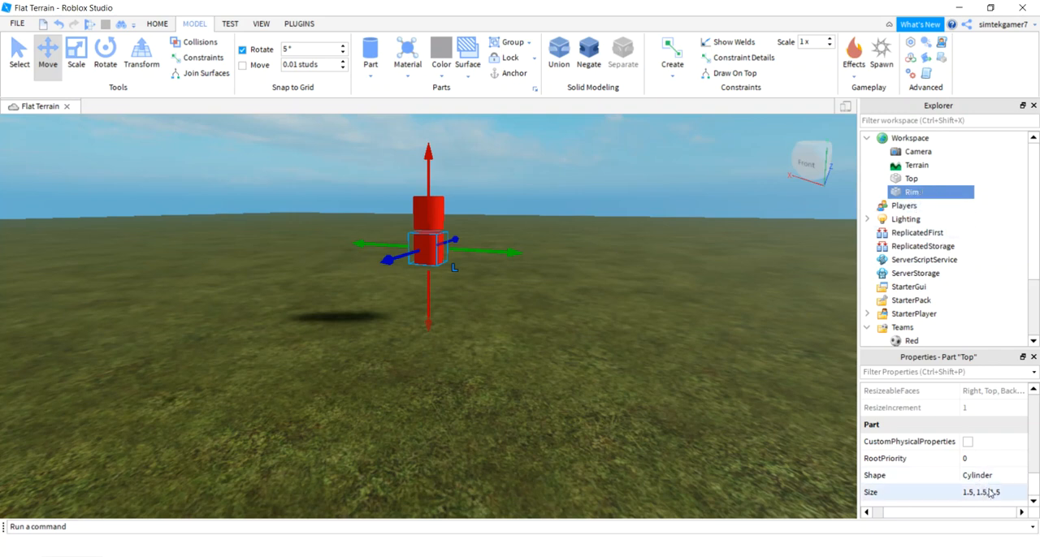
pyautogui.click(983, 492)
pyautogui.write('0.3, 3, 3')
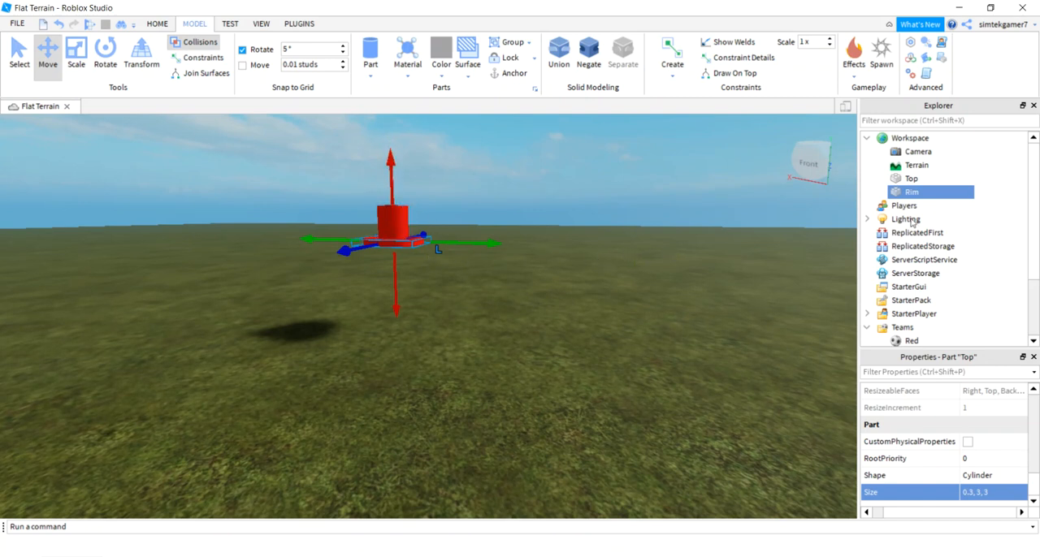
pyautogui.click(909, 179)
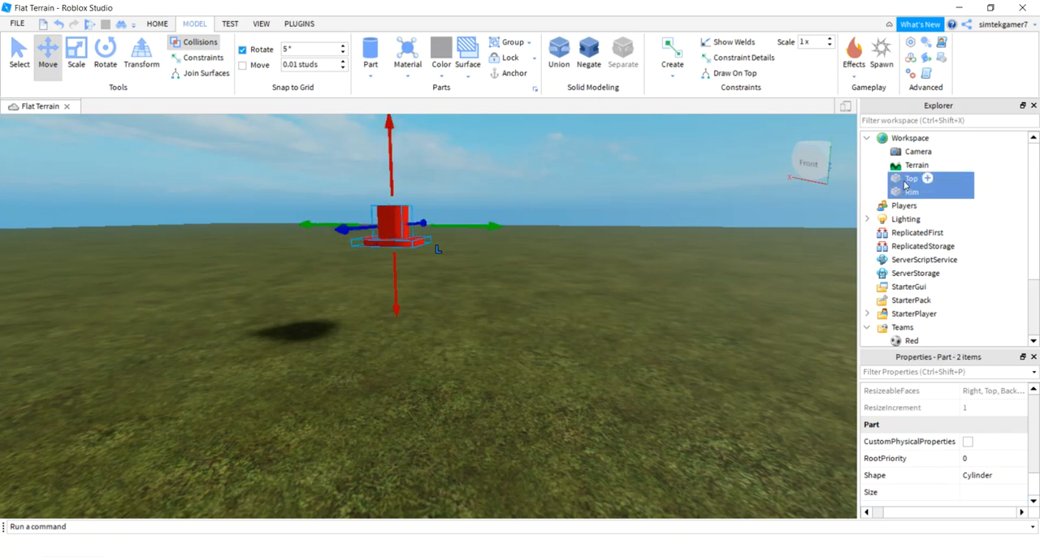
# Group the two parts into a model named Hat and add a WeldConstraint joining Rim to Top
pyautogui.rightClick(912, 179)
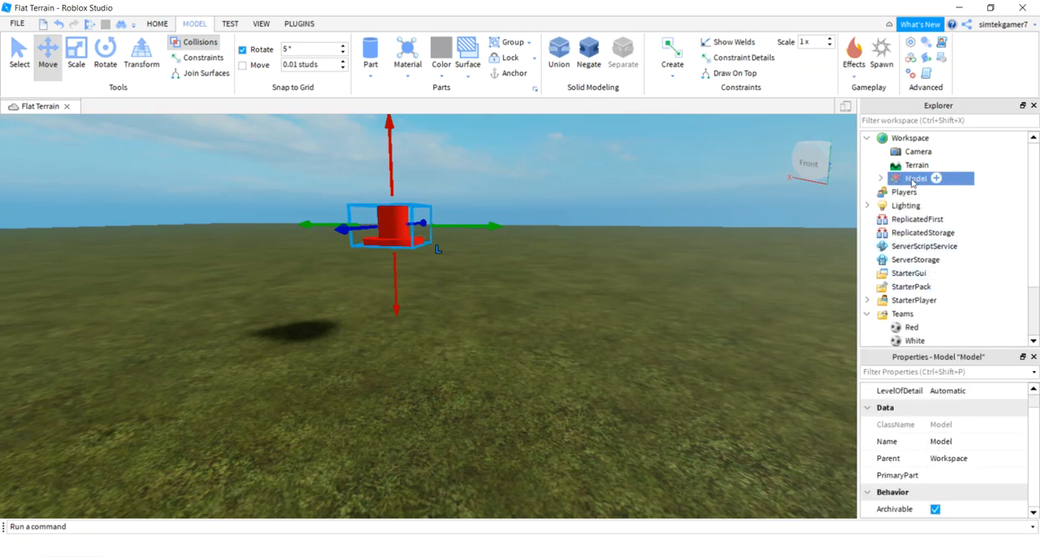
pyautogui.doubleClick(917, 179)
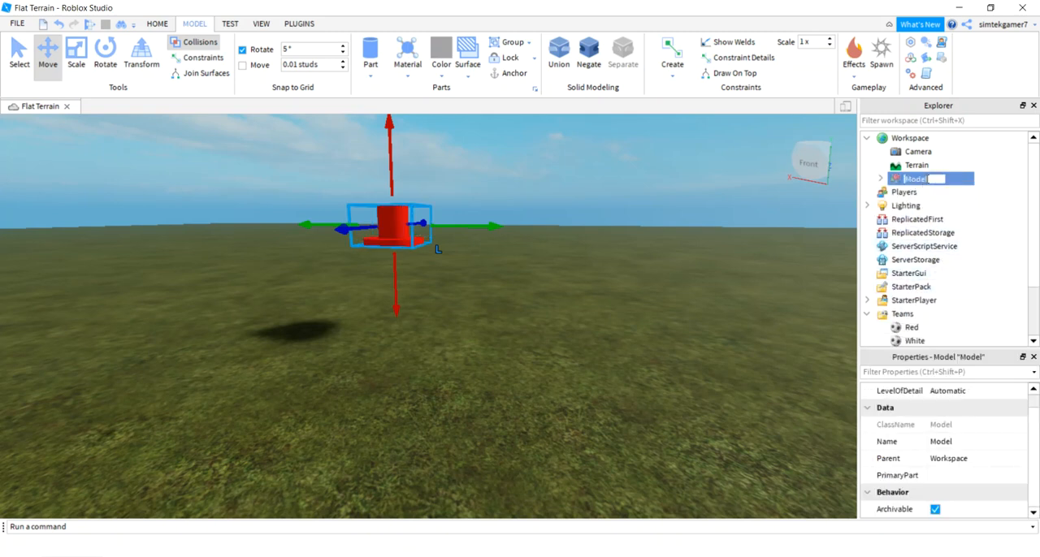
pyautogui.write('Hat')
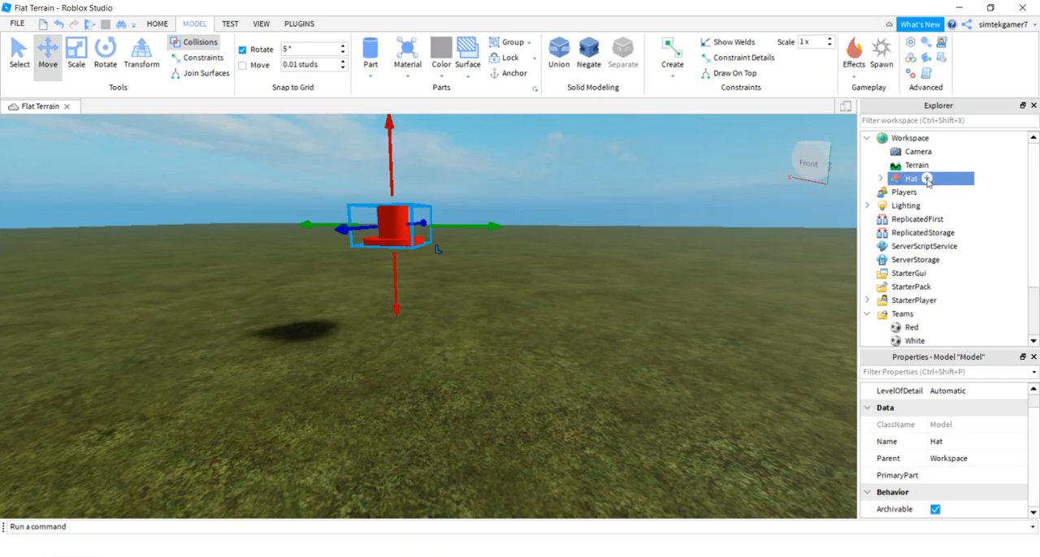
pyautogui.click(880, 179)
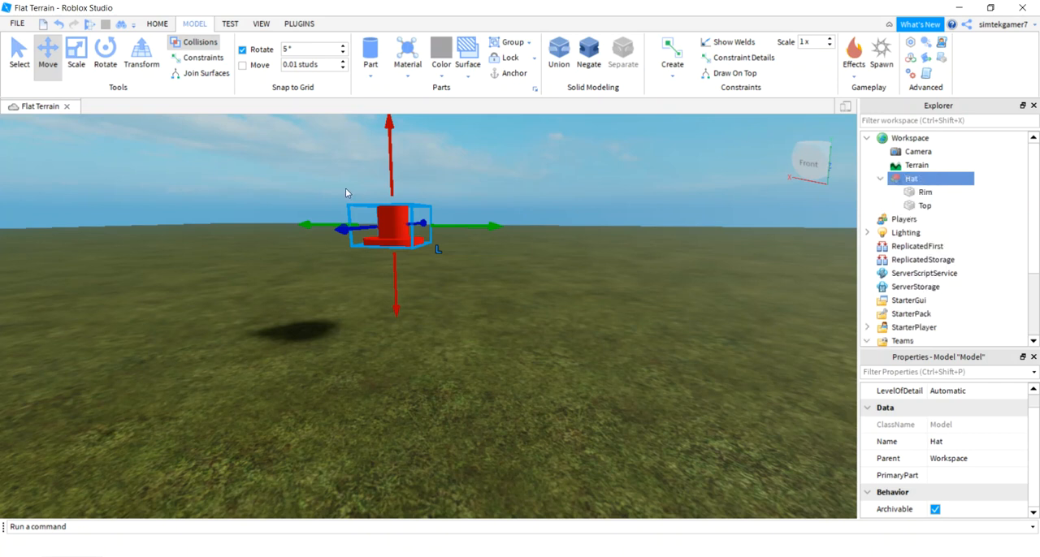
pyautogui.moveTo(858, 171)
pyautogui.write('w')
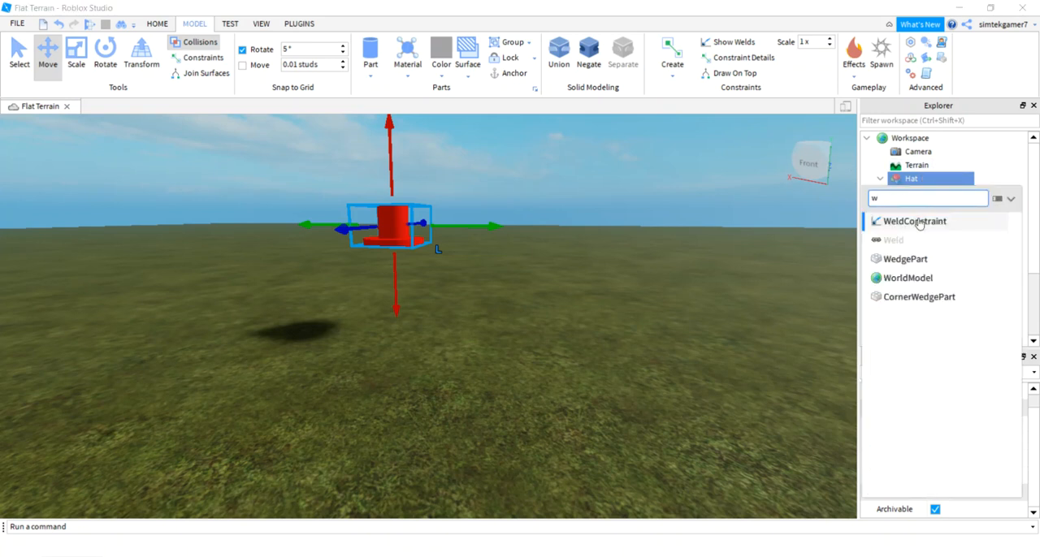
pyautogui.click(913, 221)
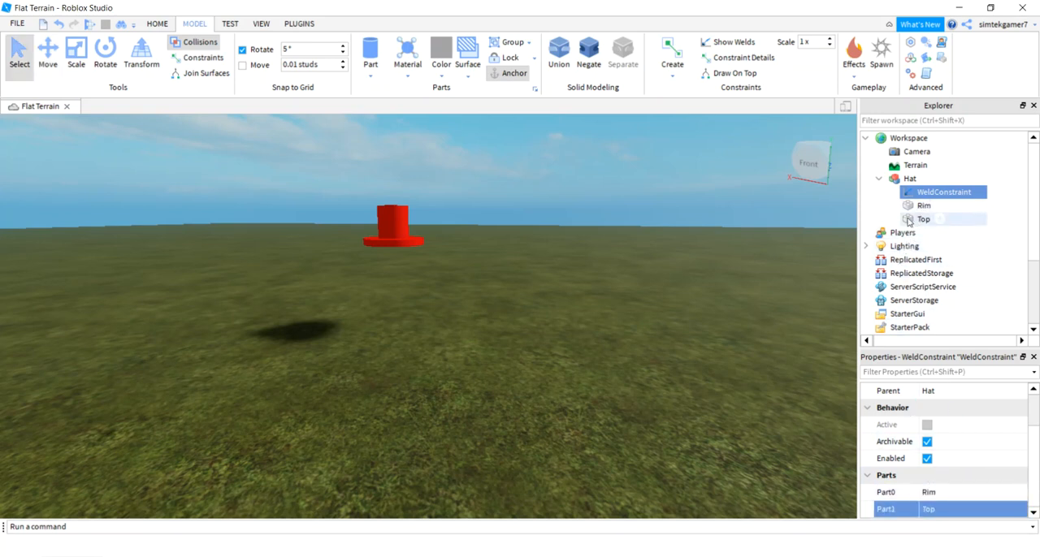
pyautogui.moveTo(691, 262)
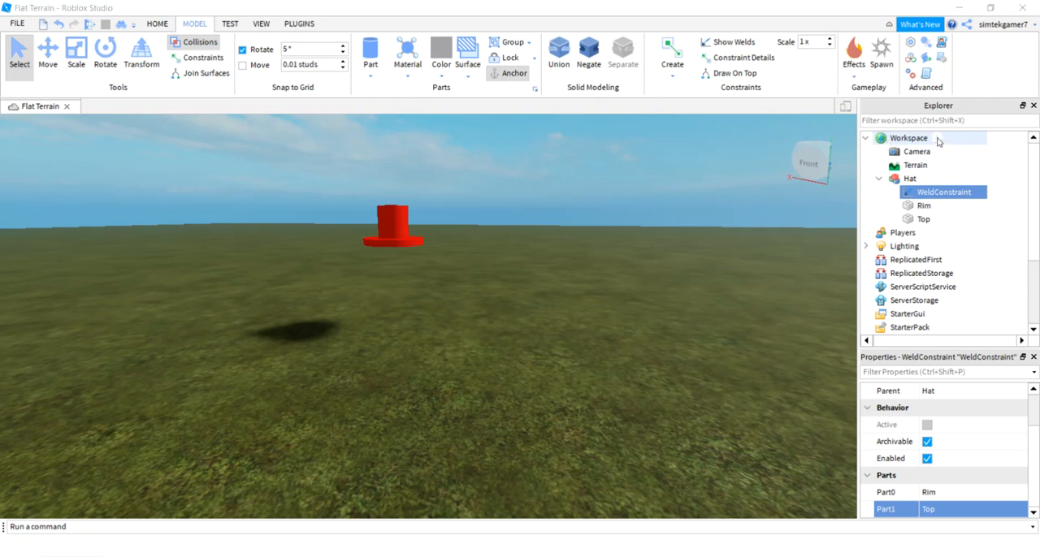
# Name the accessory RedHat and parent the Hat model inside it
pyautogui.click(939, 137)
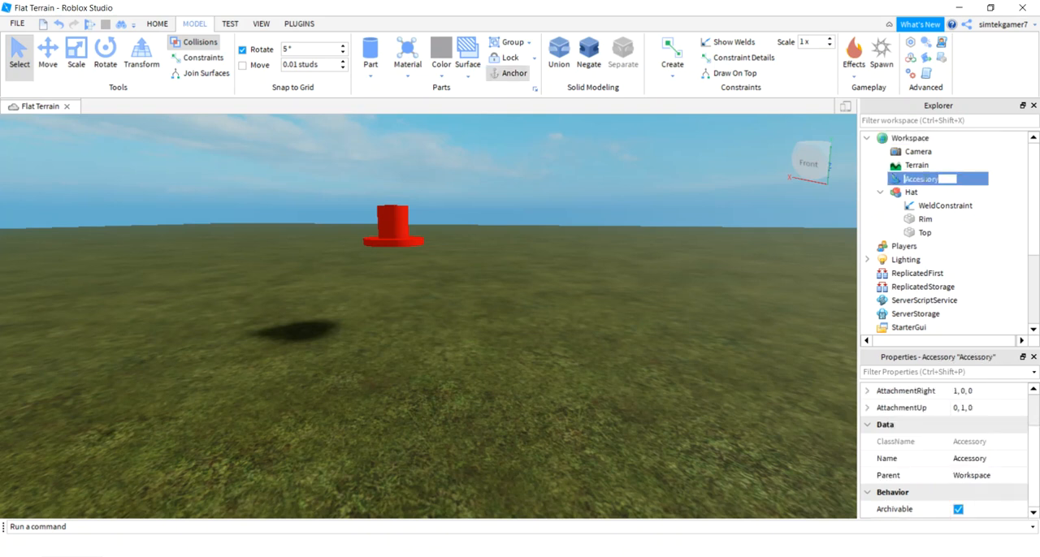
pyautogui.write('RedHat')
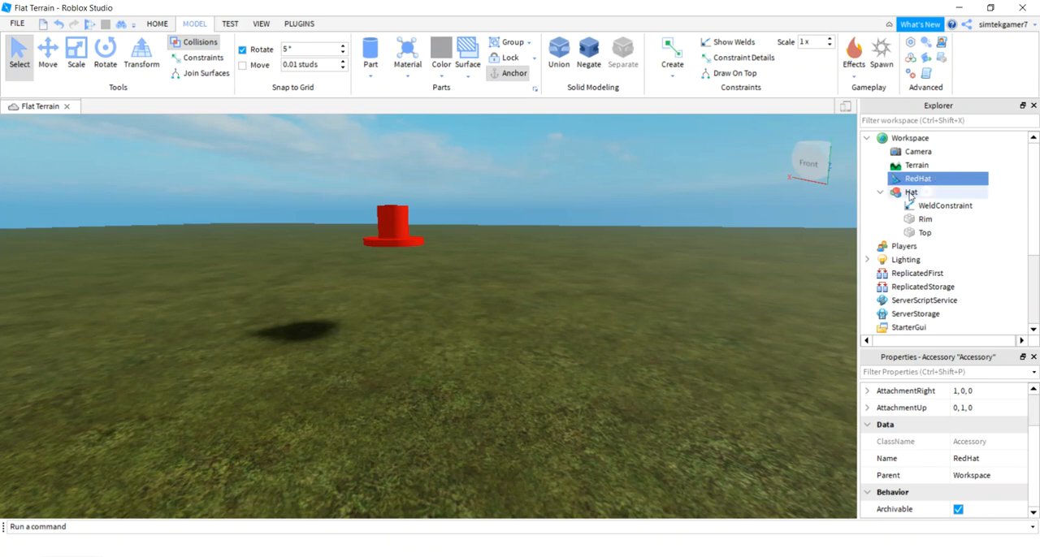
pyautogui.click(909, 192)
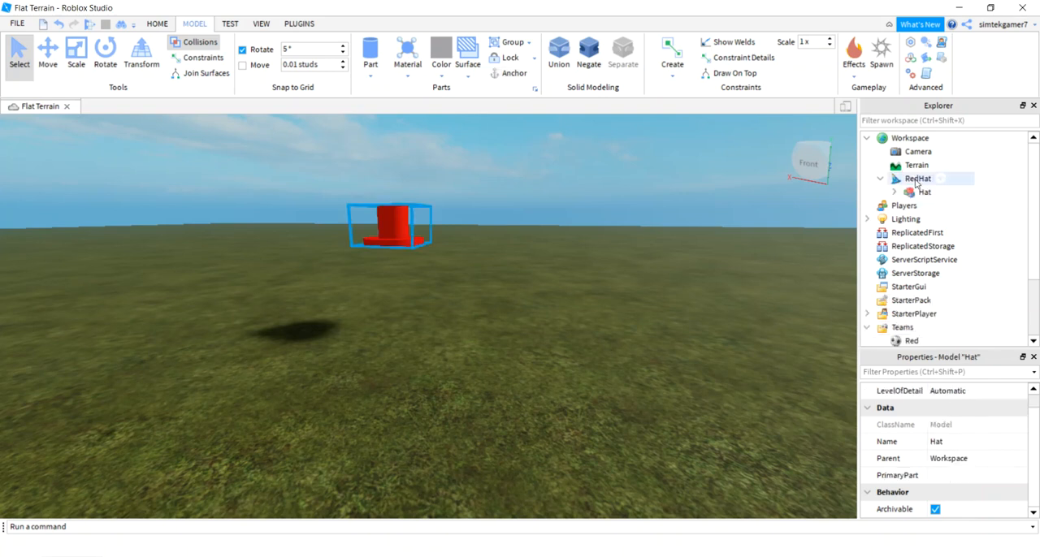
pyautogui.click(925, 192)
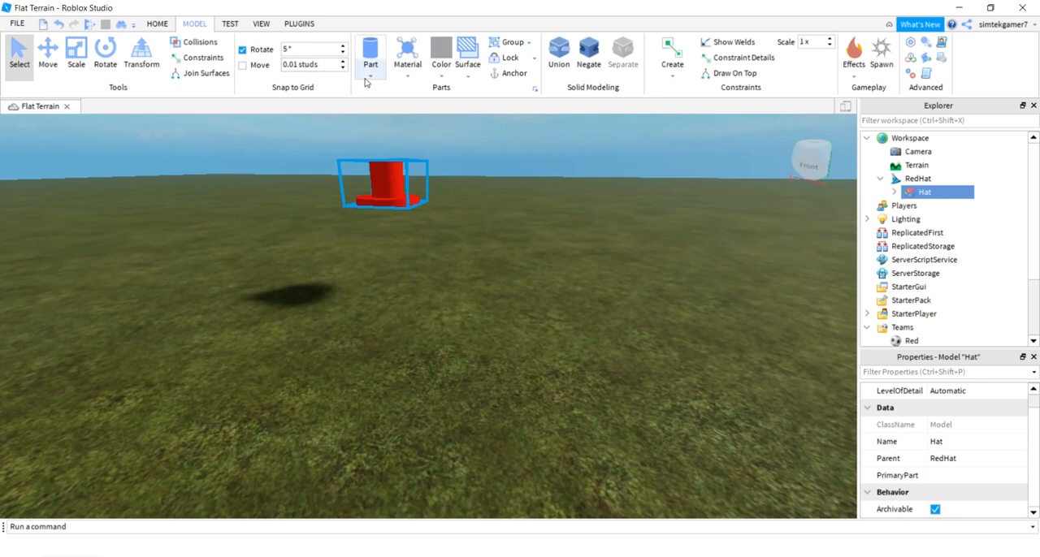
# Add a part named Handle under RedHat and read the Rim's position values
pyautogui.click(371, 52)
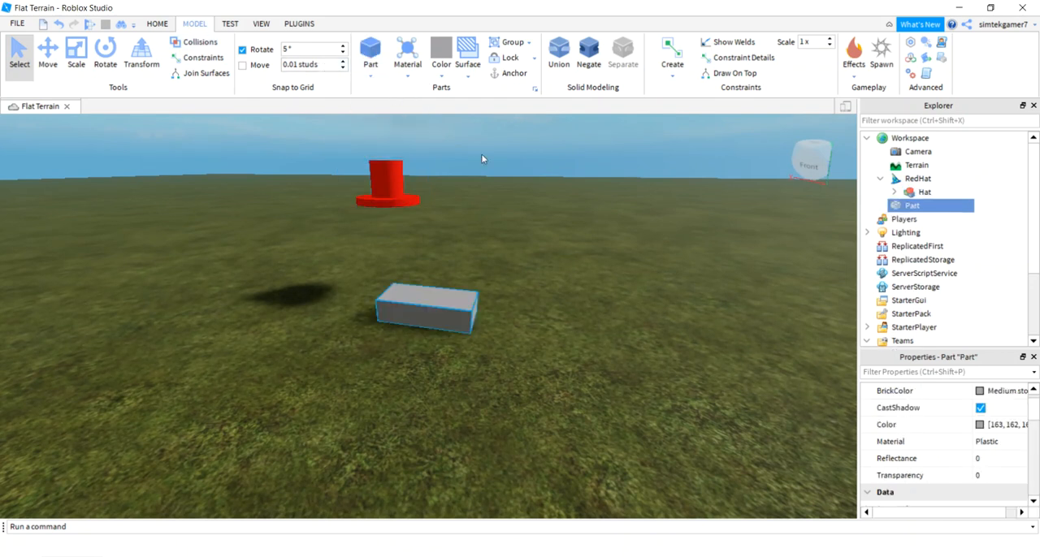
pyautogui.moveTo(913, 207)
pyautogui.write('Handle')
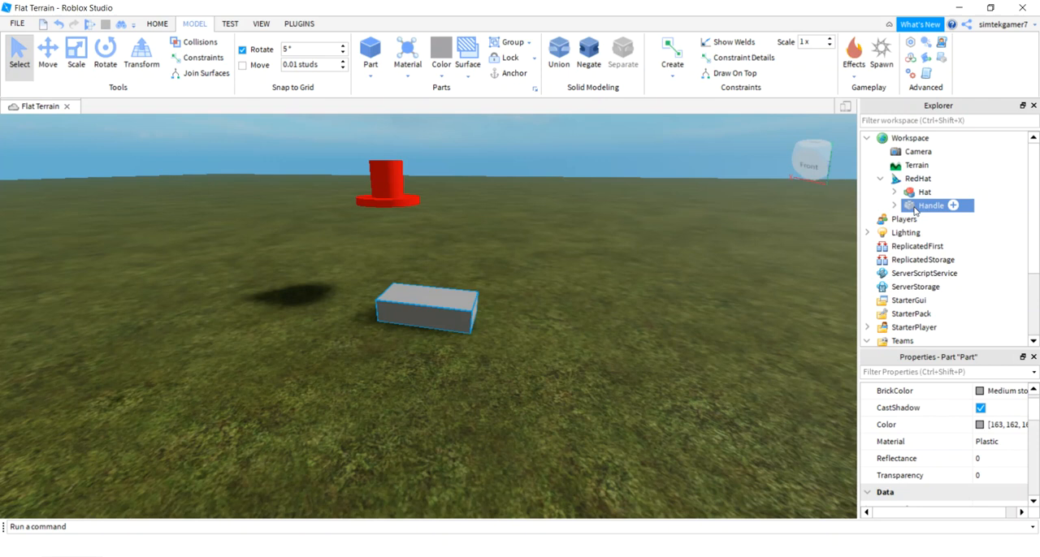
pyautogui.click(925, 192)
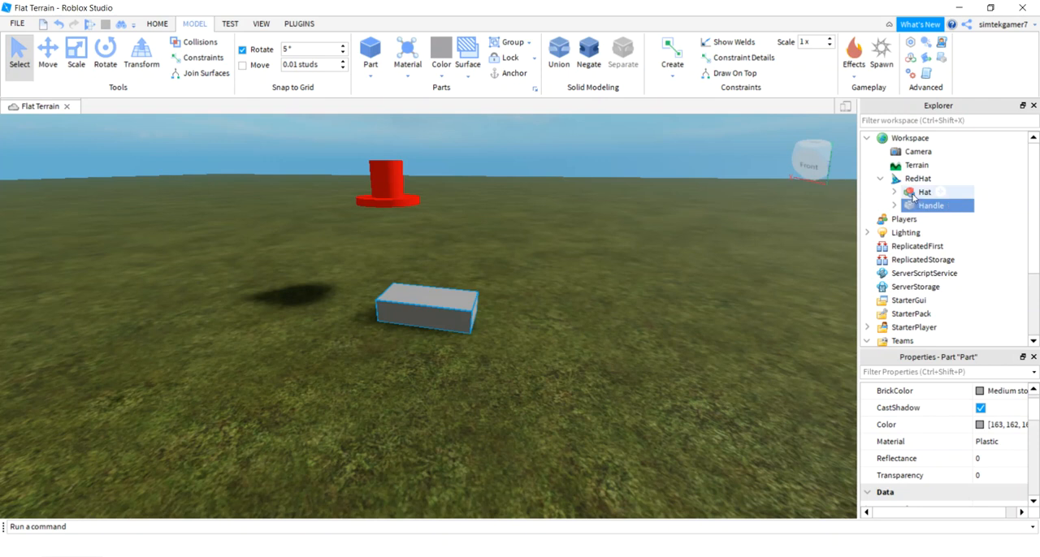
pyautogui.click(930, 205)
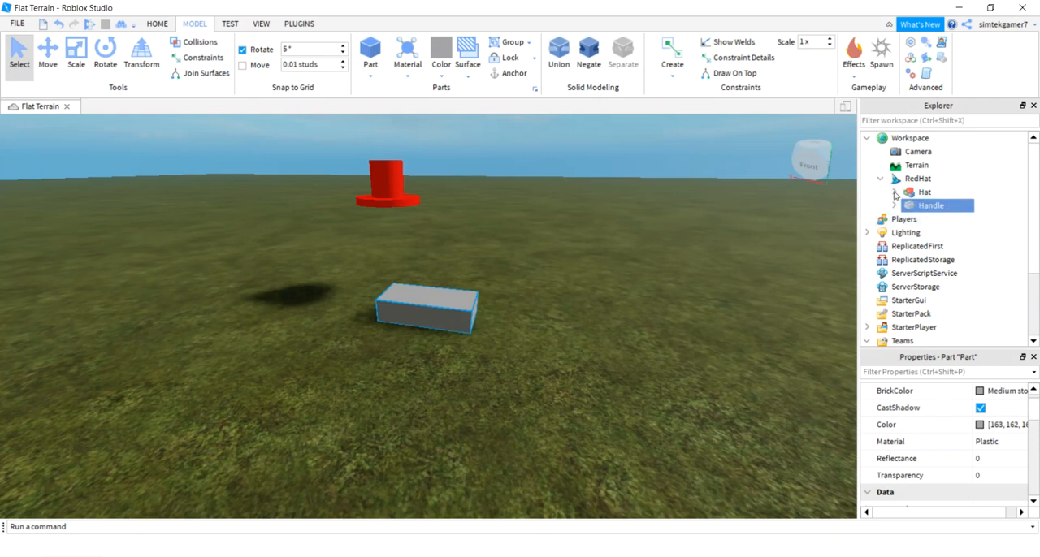
pyautogui.click(894, 192)
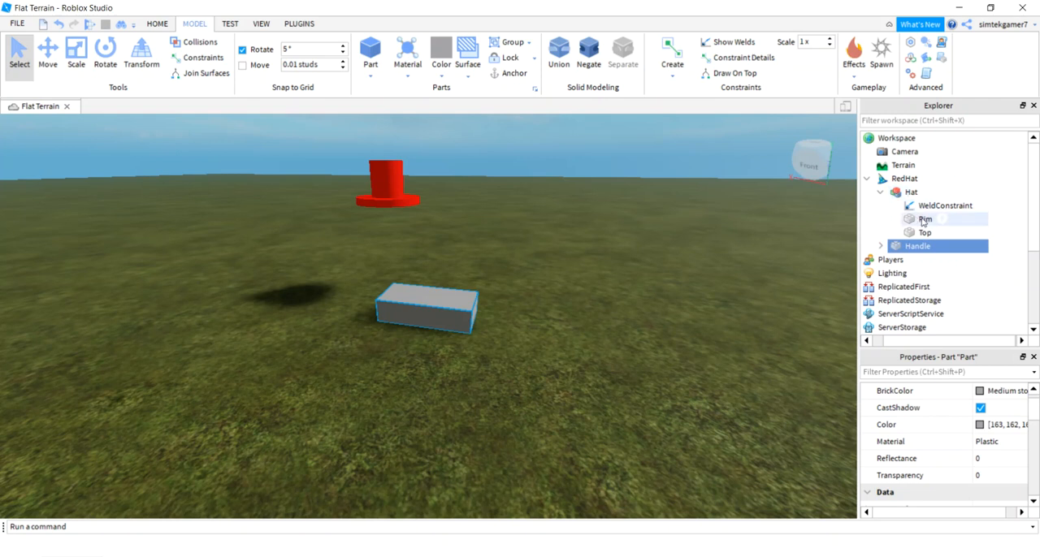
pyautogui.click(925, 218)
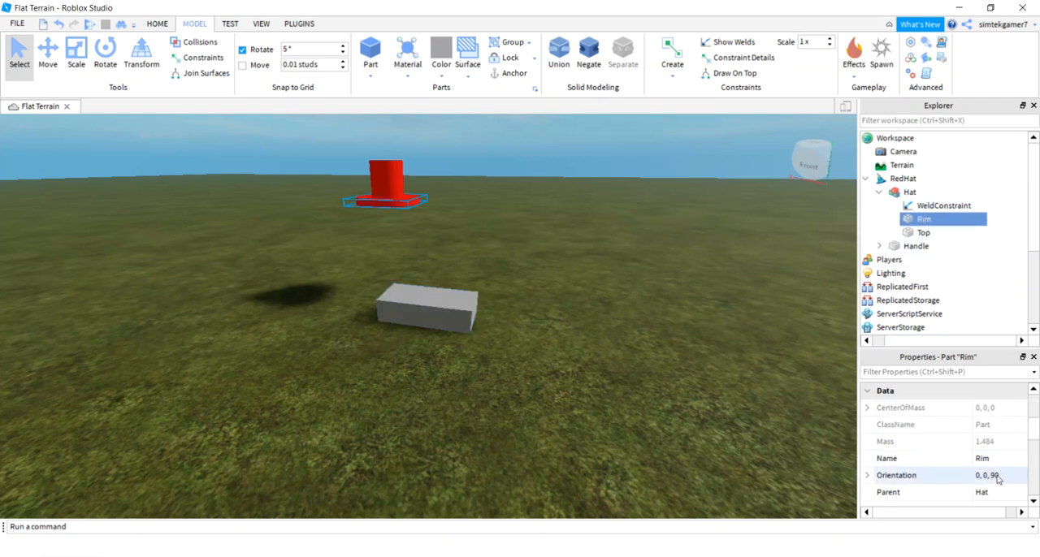
pyautogui.scroll(-3)
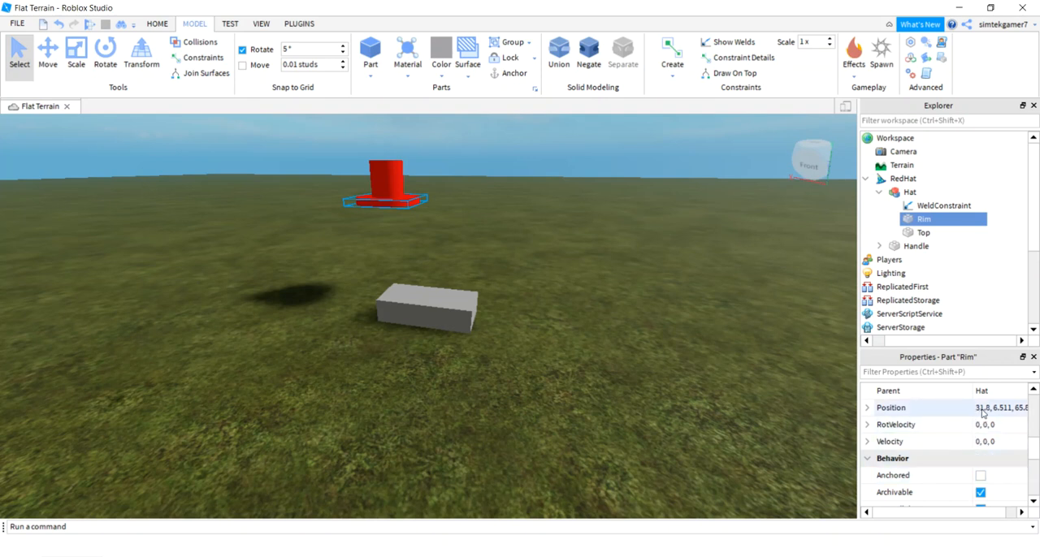
pyautogui.click(990, 406)
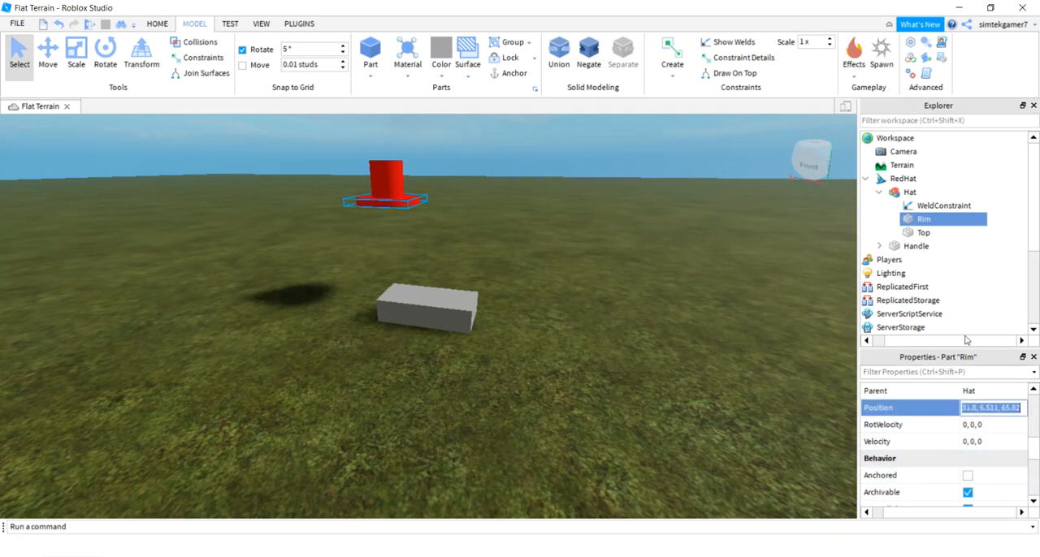
# Set Handle's position to 31.8, 6.311, 65.82 and its size to 0.2, 0.2, 0.2
pyautogui.click(916, 245)
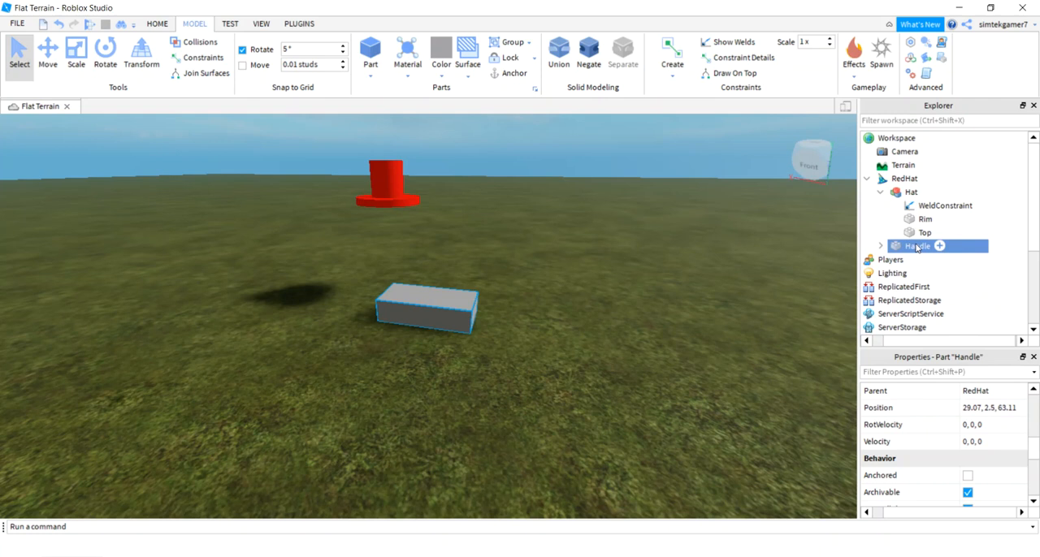
pyautogui.click(992, 406)
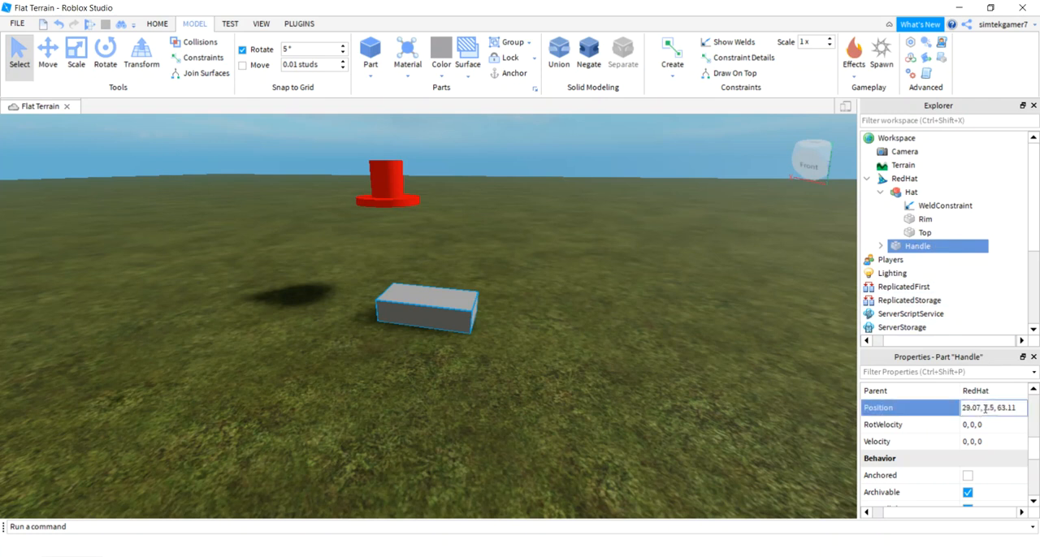
pyautogui.write('31.8, 6.311, 65.82')
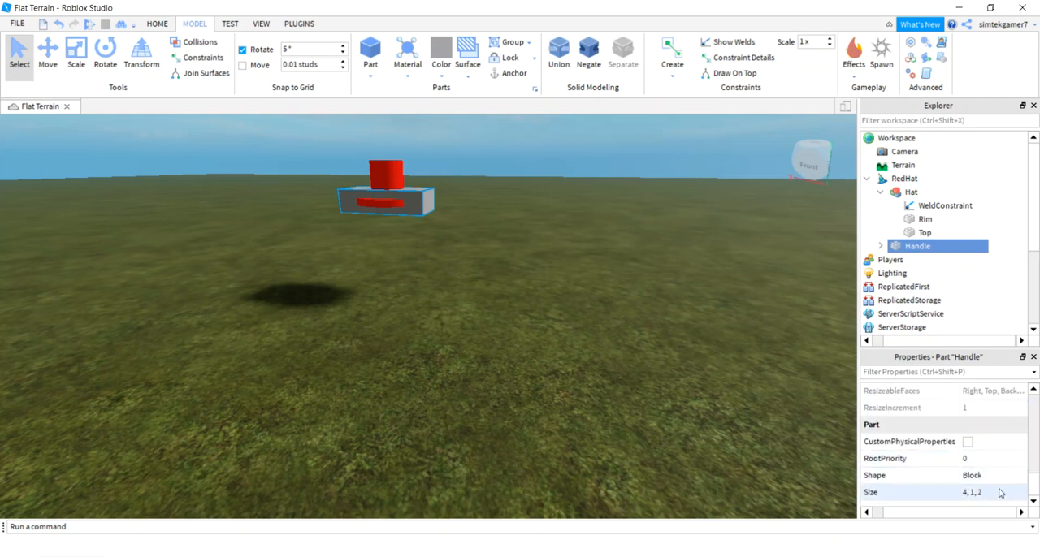
pyautogui.click(975, 493)
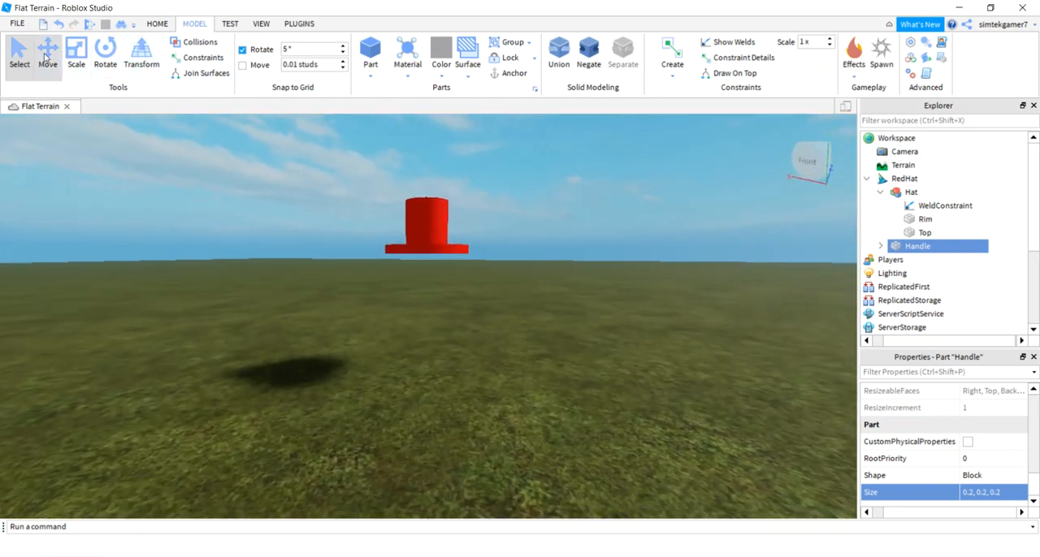
pyautogui.click(47, 52)
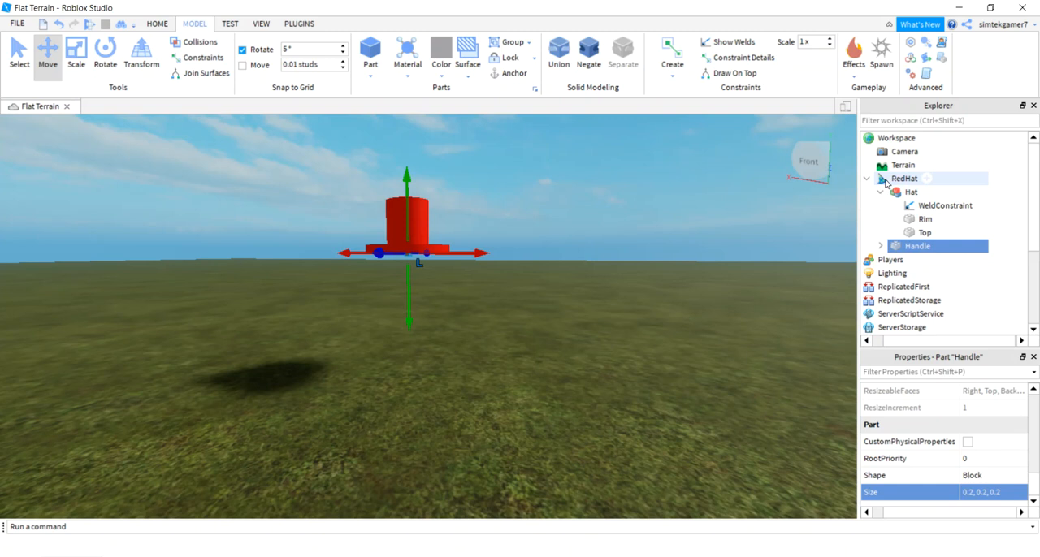
pyautogui.moveTo(926, 180)
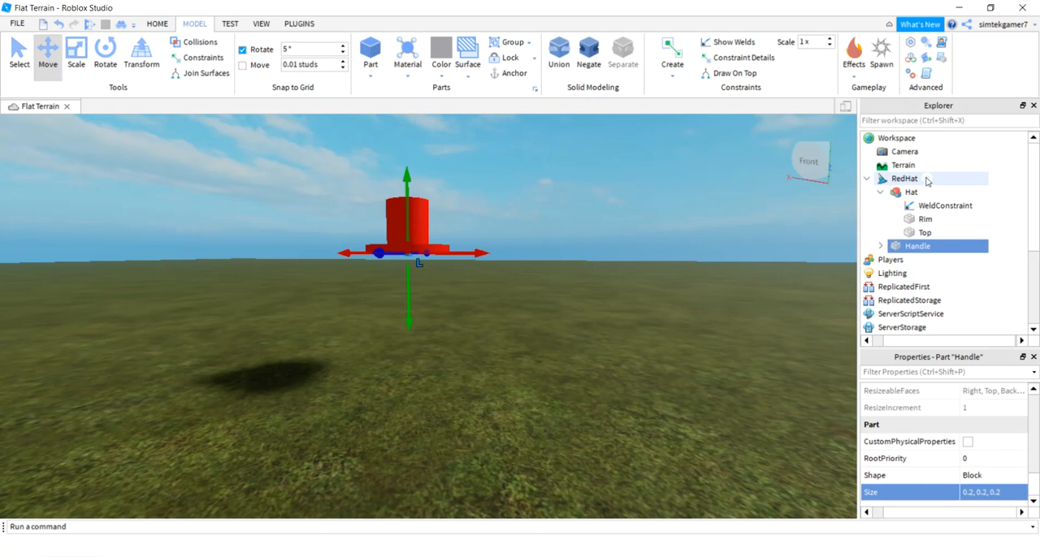
# Add a WeldConstraint in RedHat linking Handle to Rim, then a HatAttachment under Handle
pyautogui.write('w')
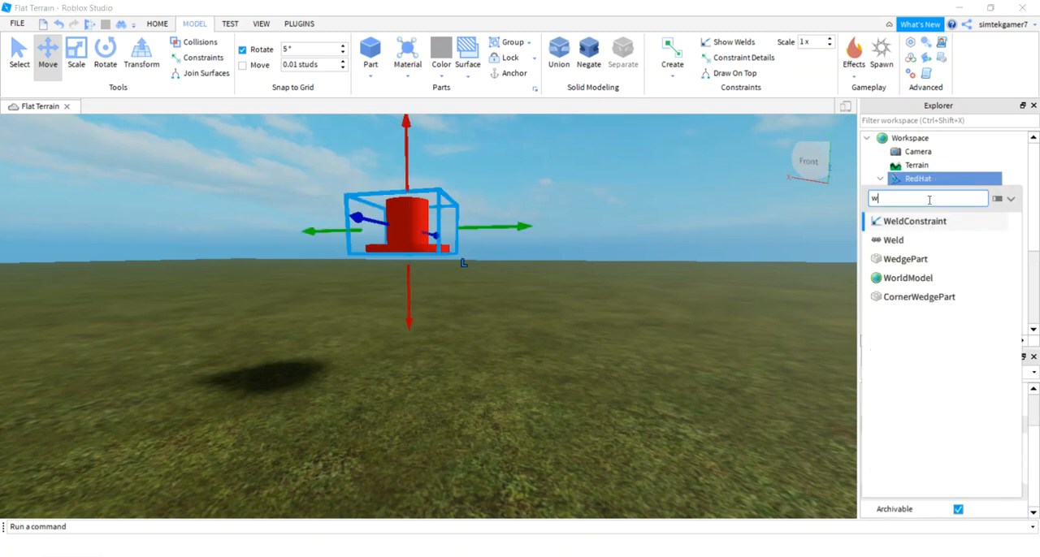
pyautogui.click(913, 221)
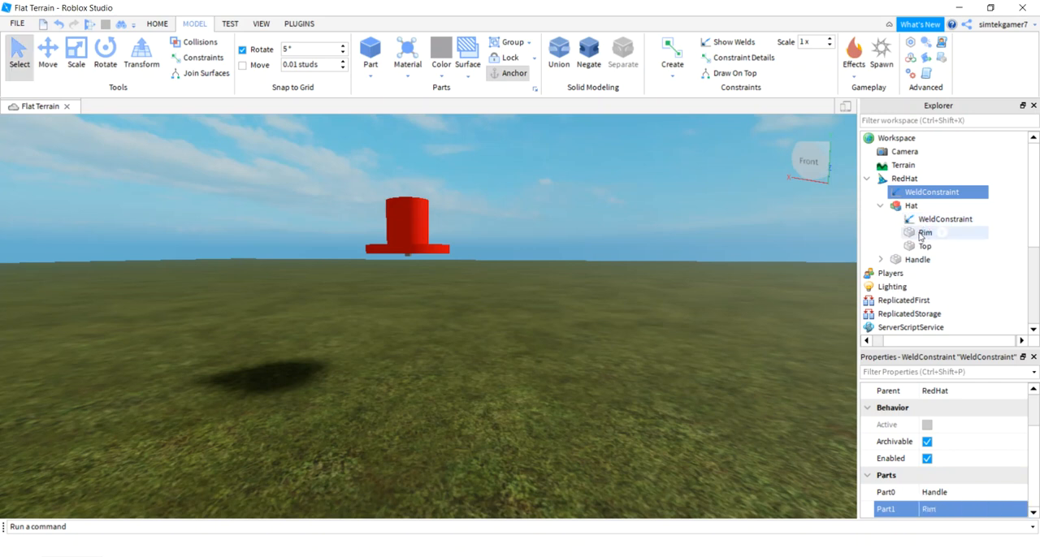
pyautogui.click(881, 260)
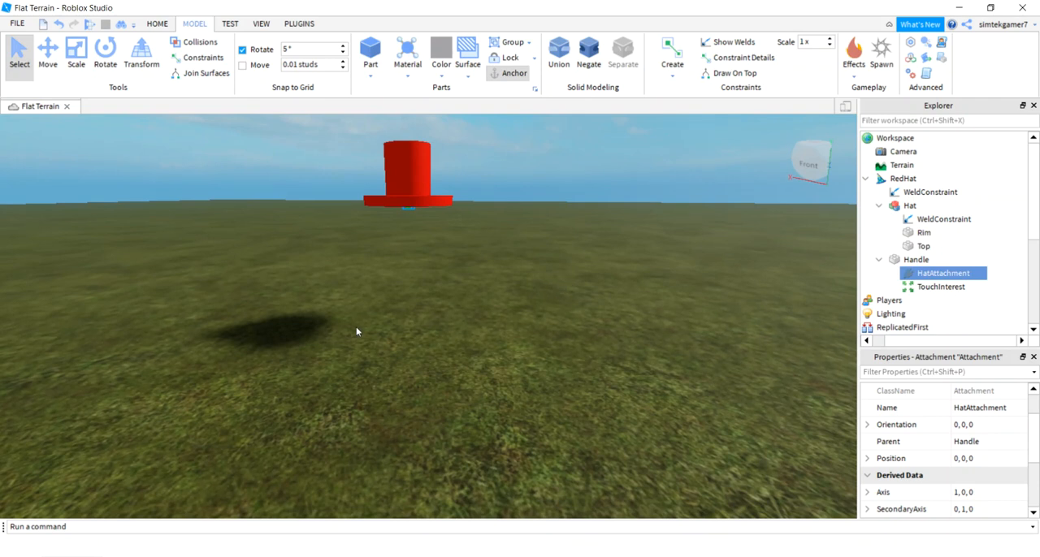
pyautogui.moveTo(526, 265)
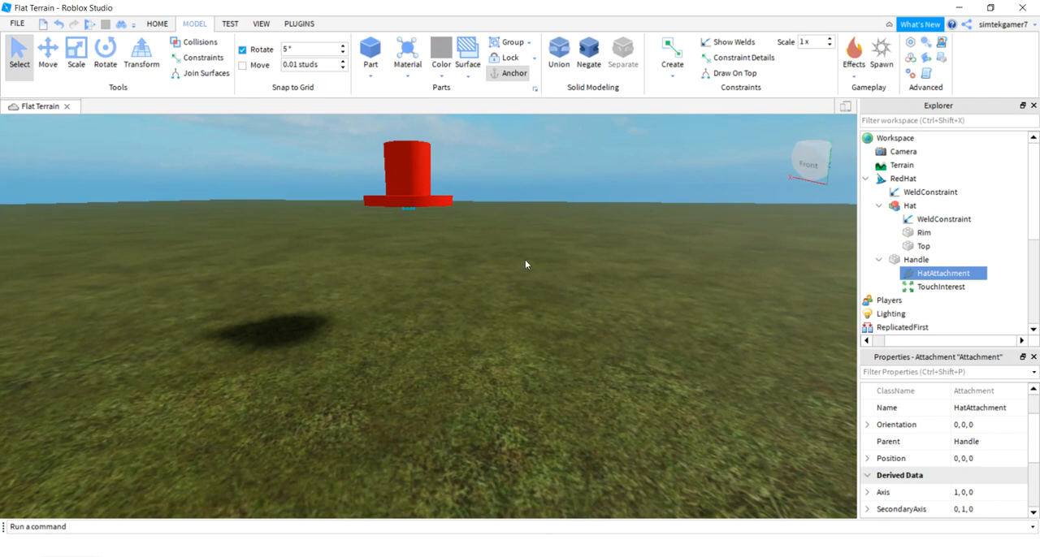
# Duplicate RedHat as WhiteHat and recolour its Rim and Top white
pyautogui.click(904, 178)
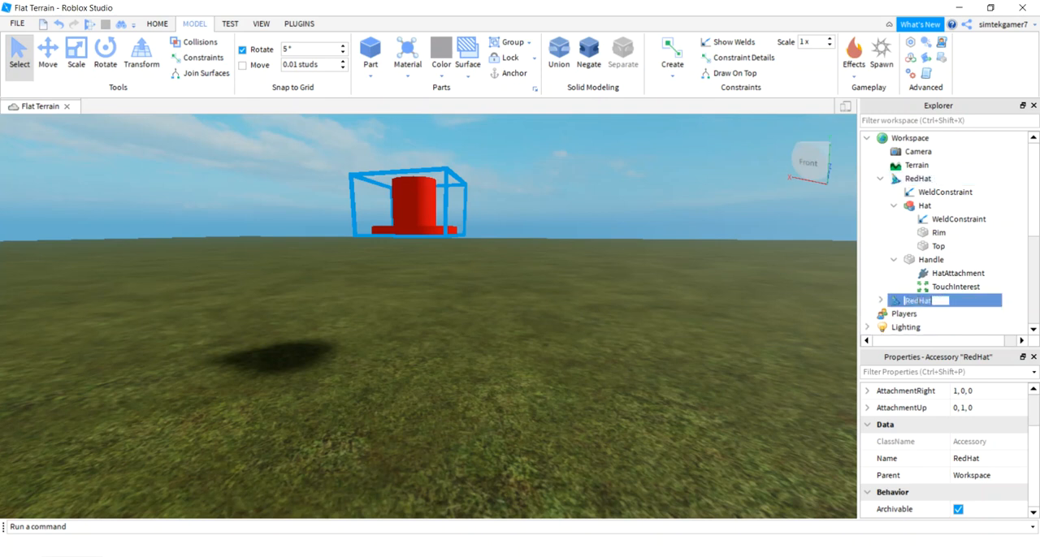
pyautogui.write('WHat')
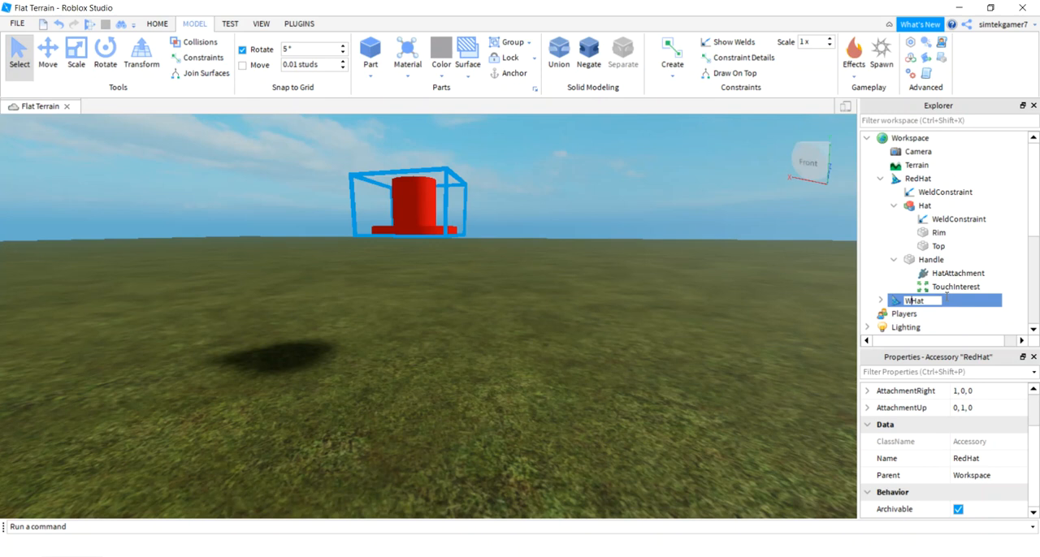
pyautogui.write('WhiteHat')
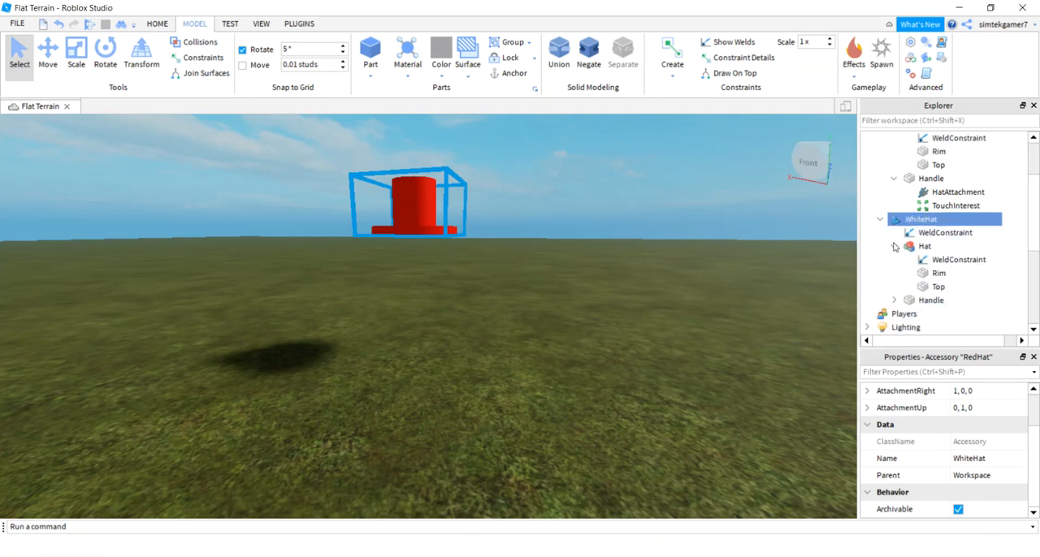
pyautogui.click(939, 273)
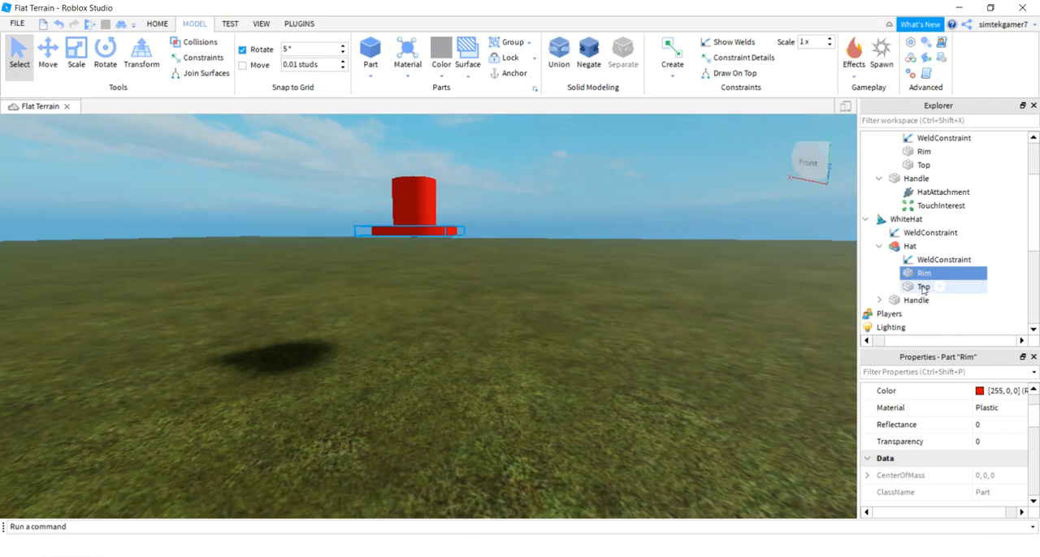
pyautogui.click(923, 288)
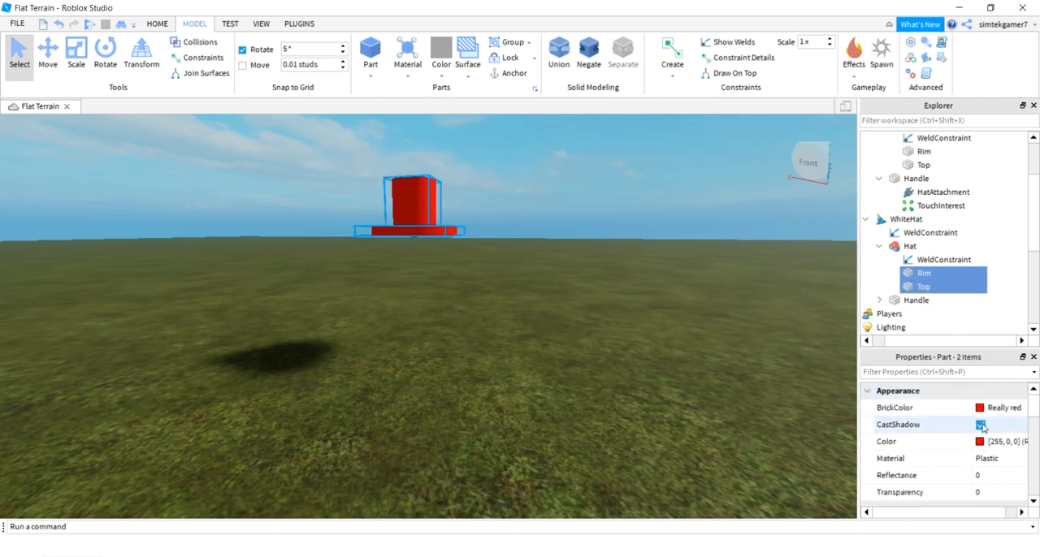
pyautogui.click(999, 406)
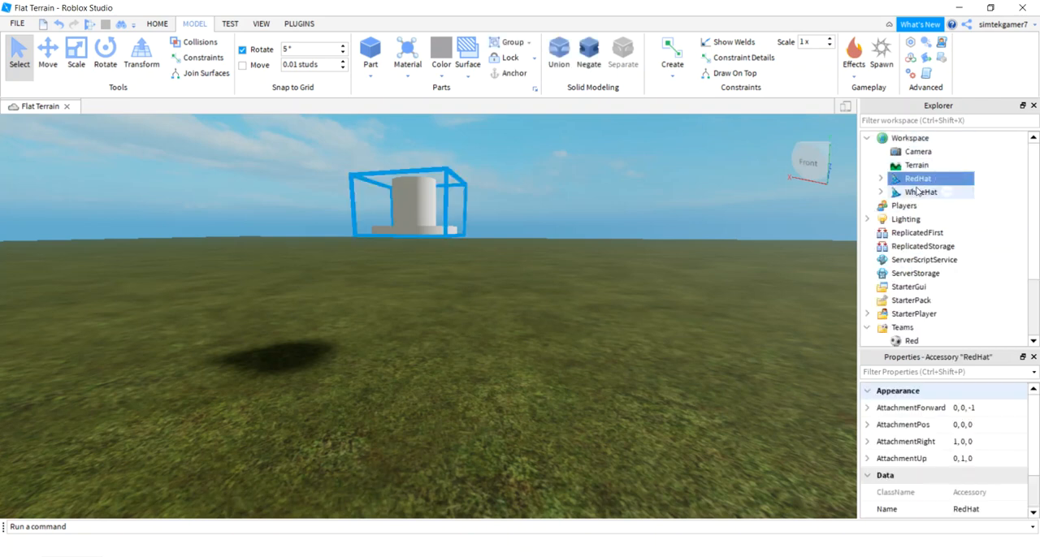
# Move both hats into ServerStorage and add a new Script to ServerScriptService
pyautogui.click(920, 191)
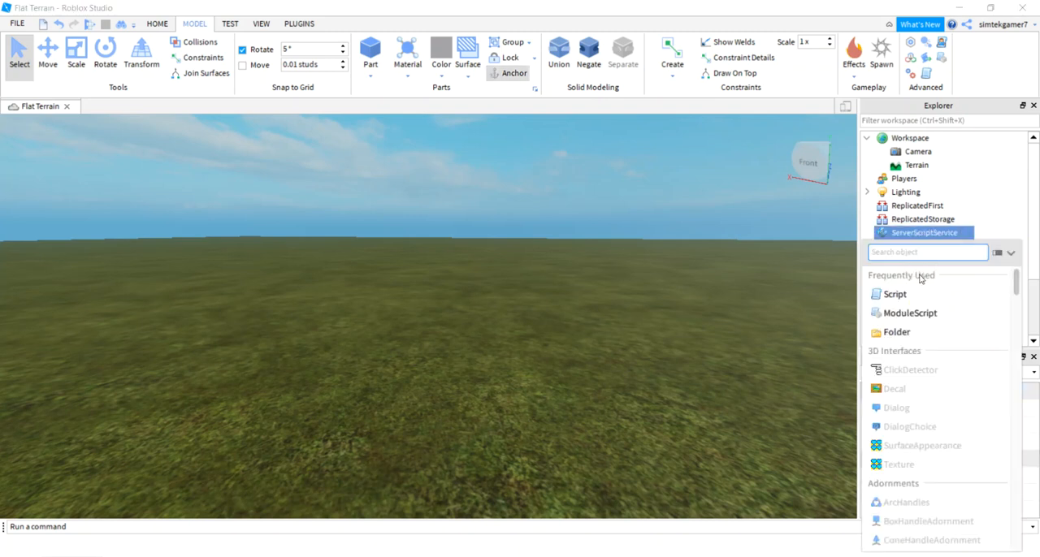
pyautogui.click(897, 294)
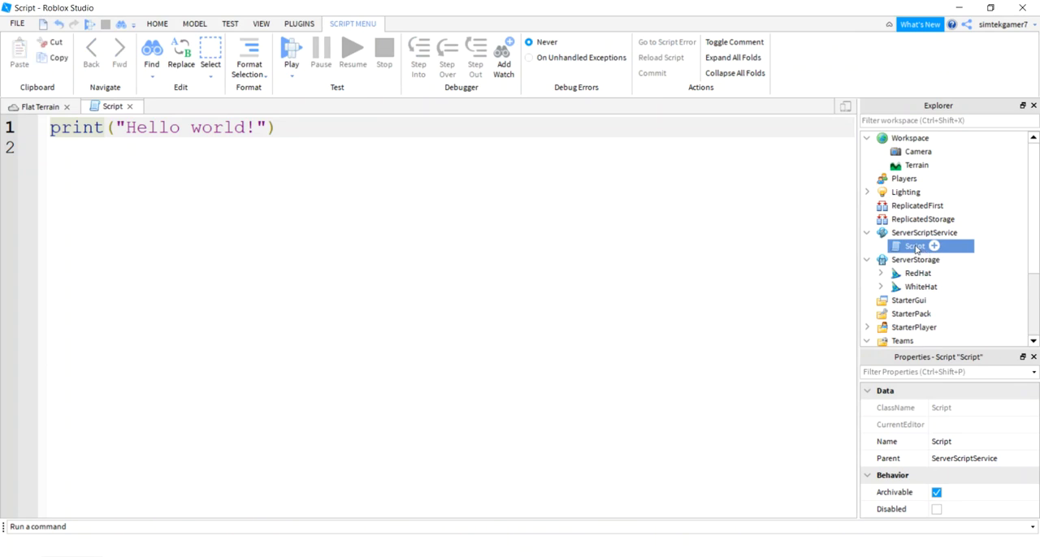
# Rename the script to AddHats and store ServerStorage in a local ss variable
pyautogui.doubleClick(913, 247)
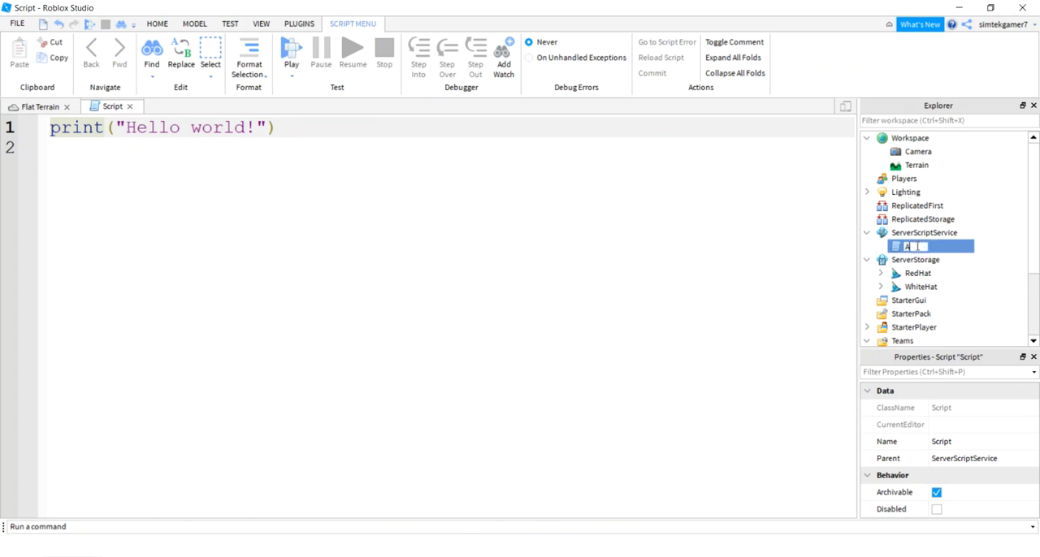
pyautogui.write('AddHats')
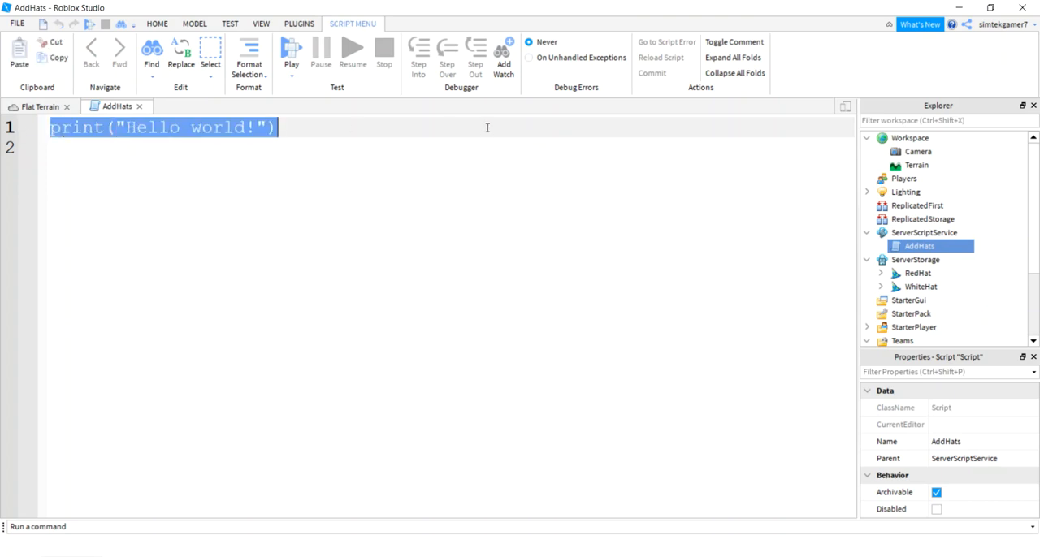
pyautogui.write('local ss =')
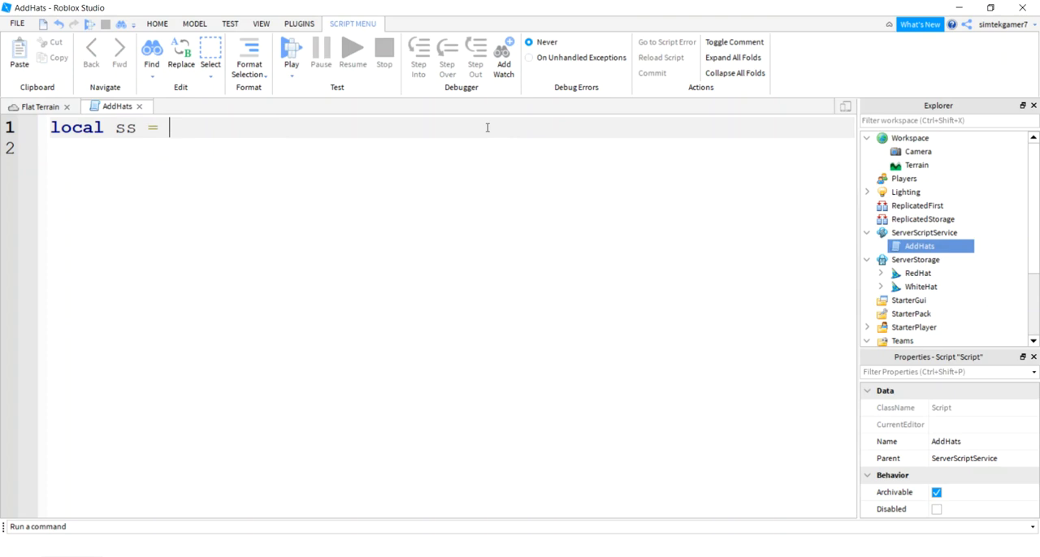
pyautogui.write('game:S')
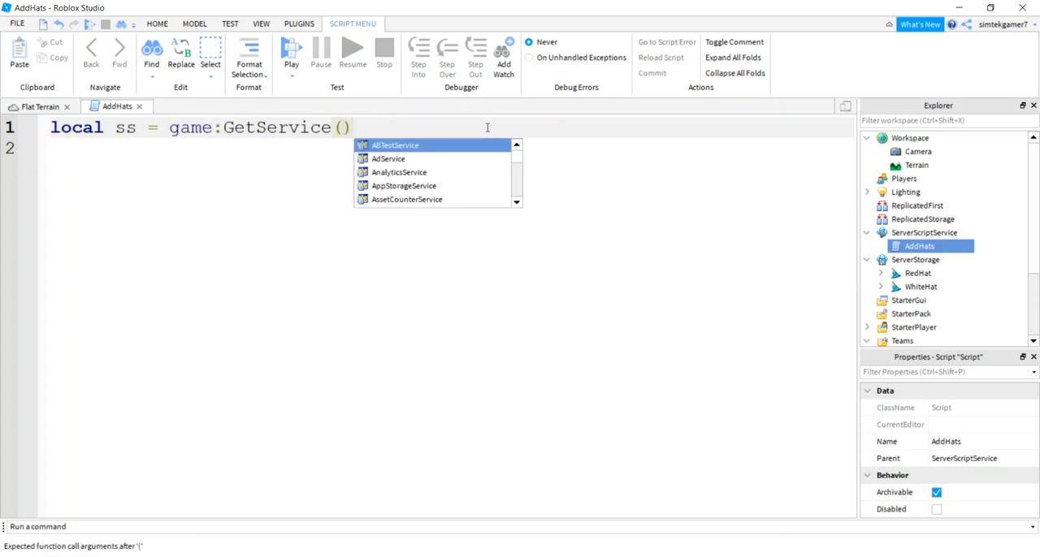
pyautogui.write('"ServerStorage"')
pyautogui.write('local function')
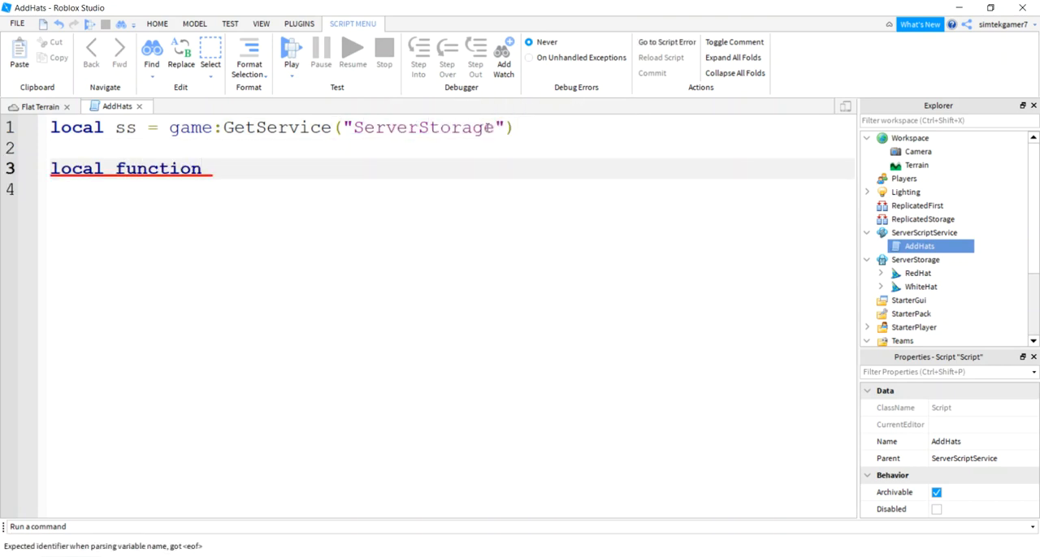
# Define playerAdded(player) connecting player.CharacterAdded to a function taking char
pyautogui.write('playerAdd')
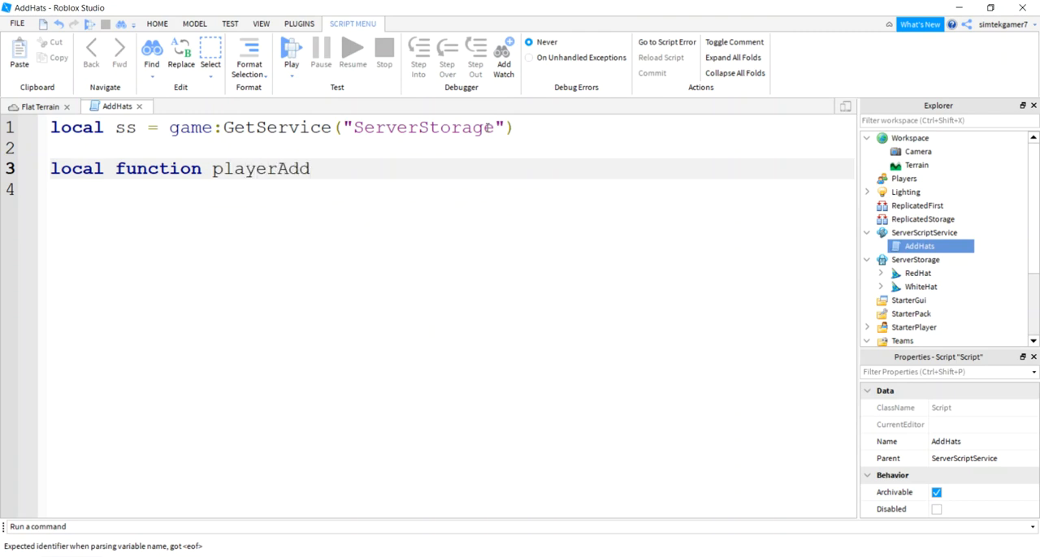
pyautogui.write('ed(player')
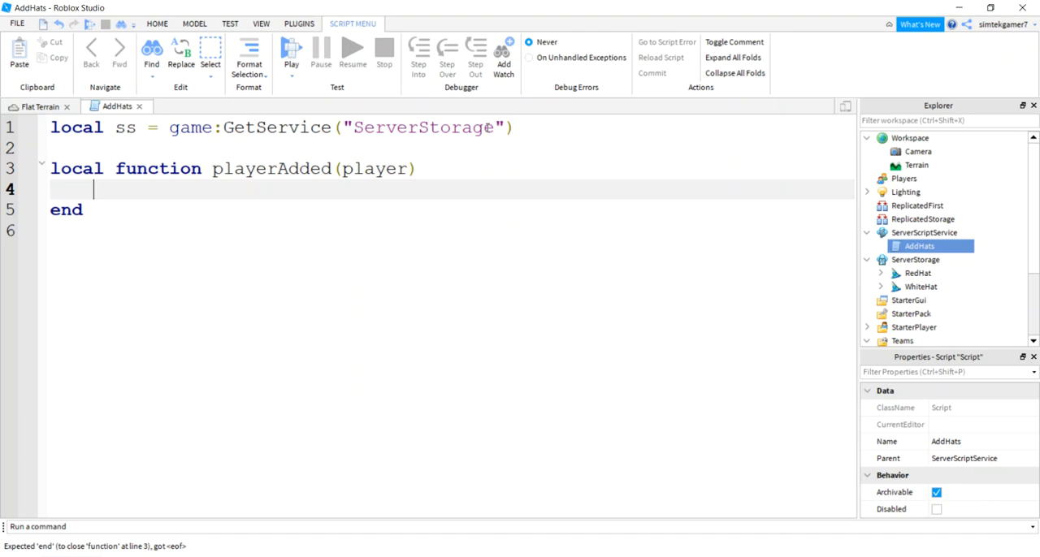
pyautogui.write('player.Cha')
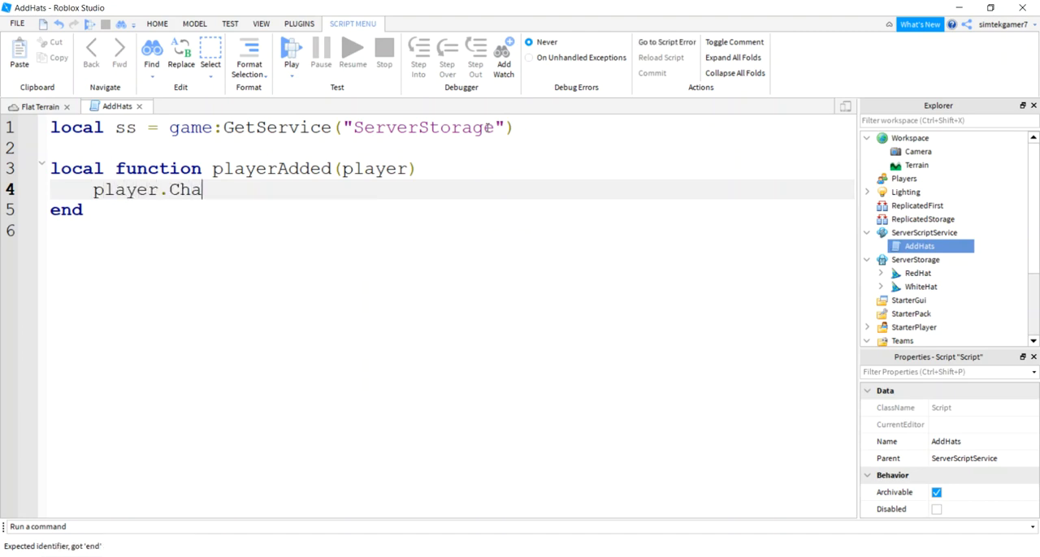
pyautogui.write('racter')
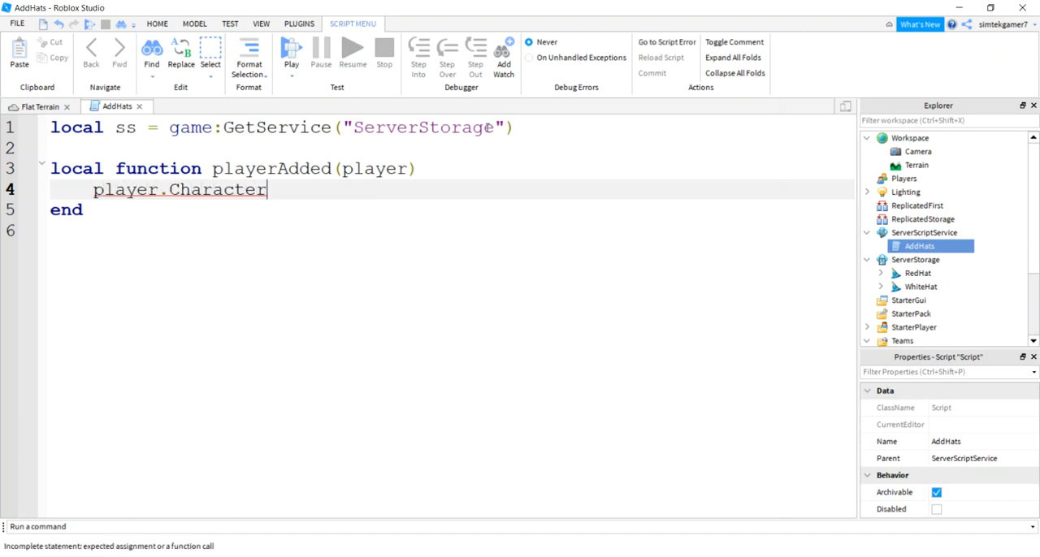
pyautogui.write('Added:Connect(function')
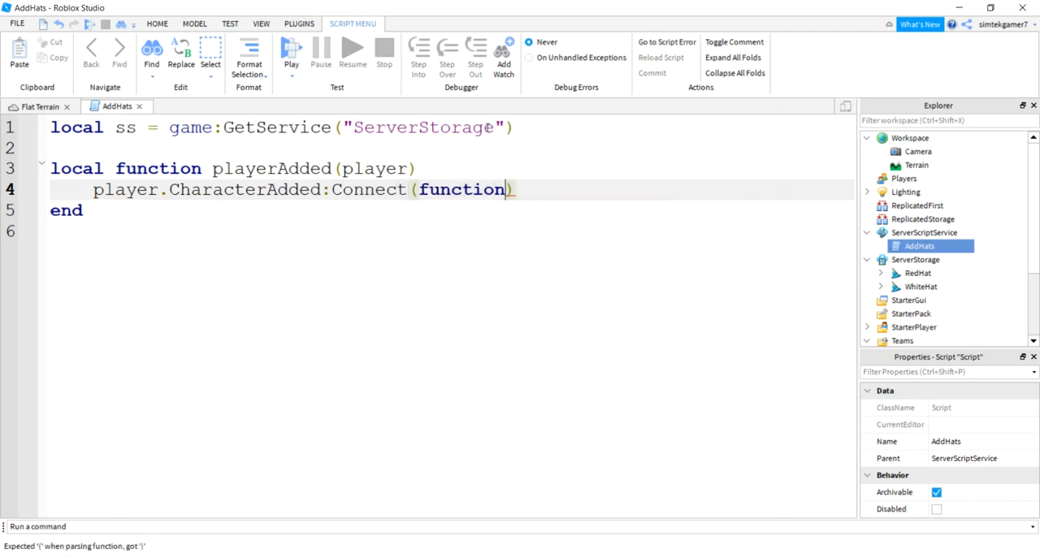
pyautogui.write('(char)')
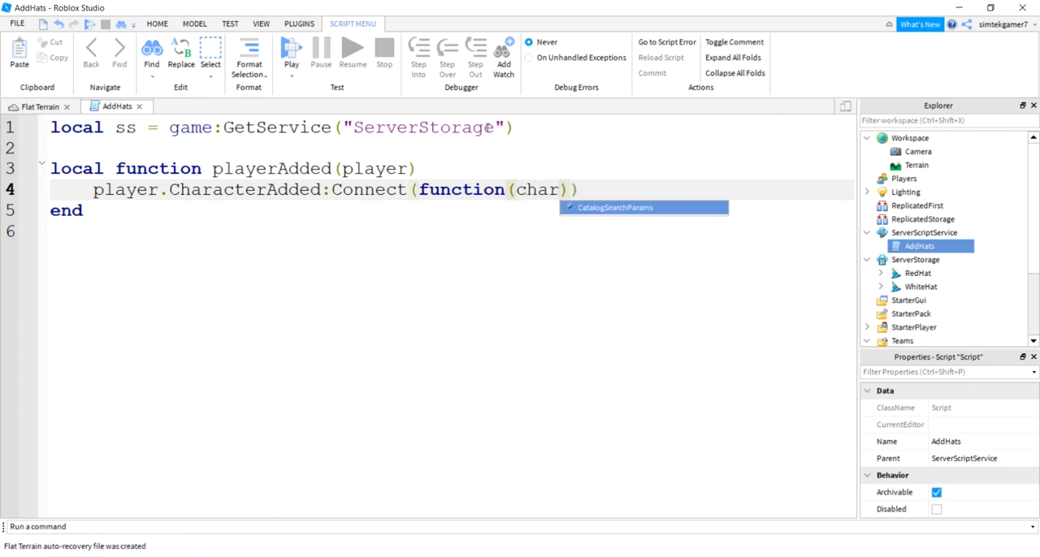
pyautogui.press('enter')
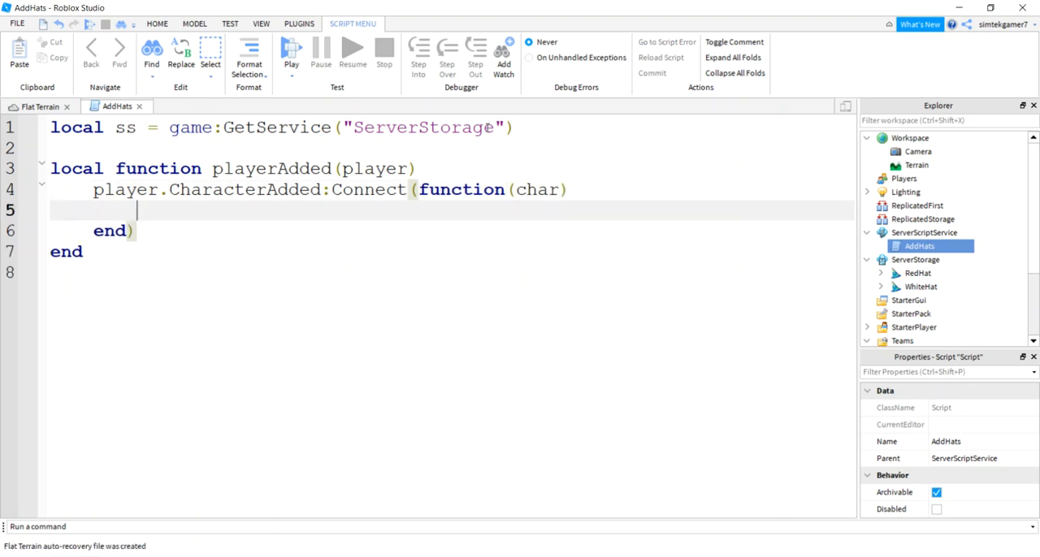
# Declare local hat = nil and clone WhiteHat from ss when the player's team is White
pyautogui.write('local hat =')
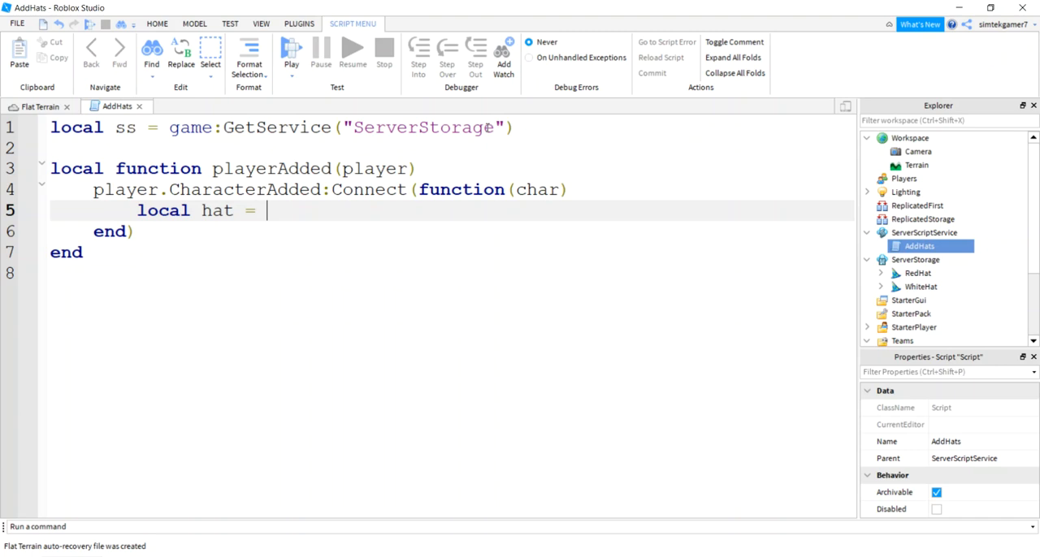
pyautogui.write('nil')
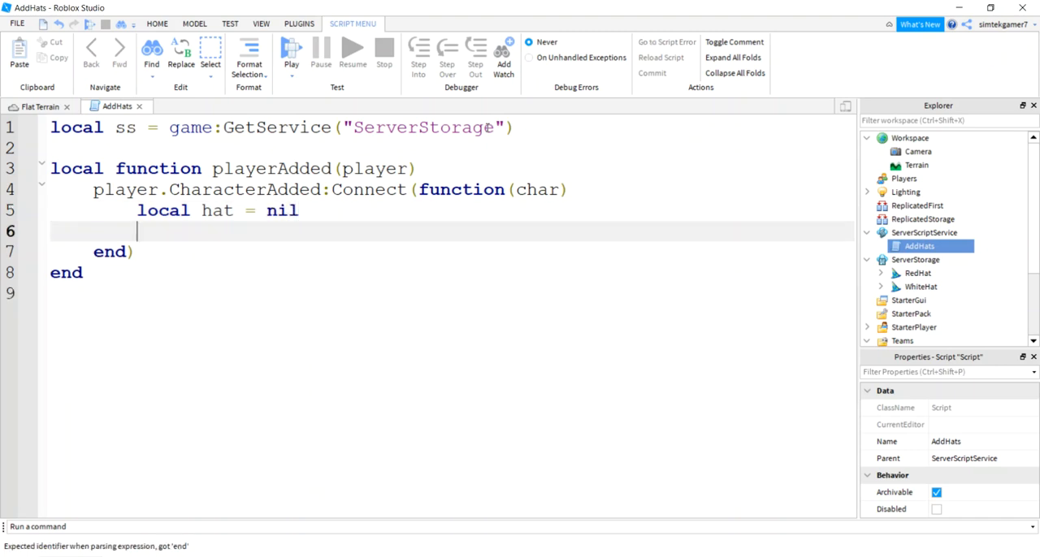
pyautogui.write('if player')
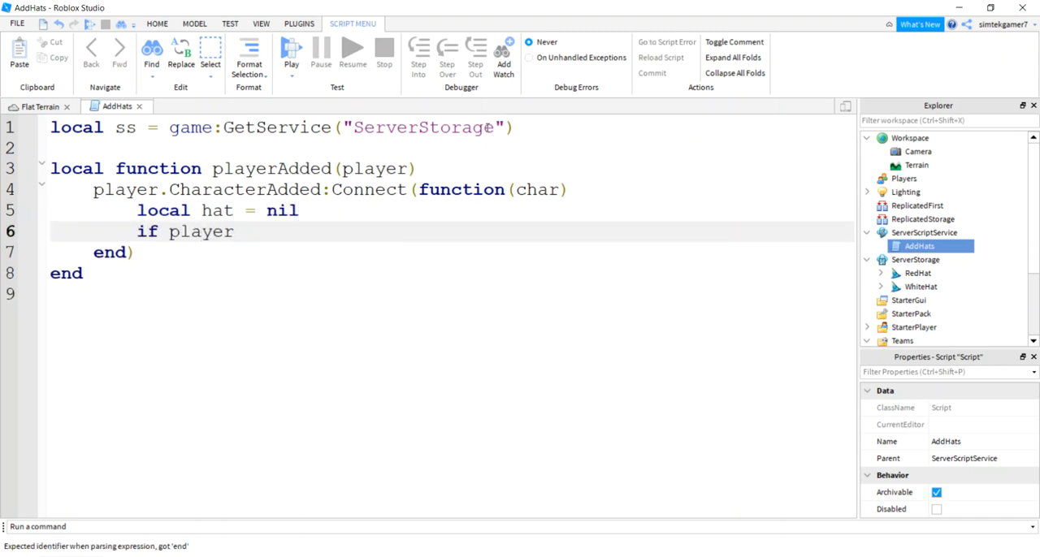
pyautogui.write('.Tem')
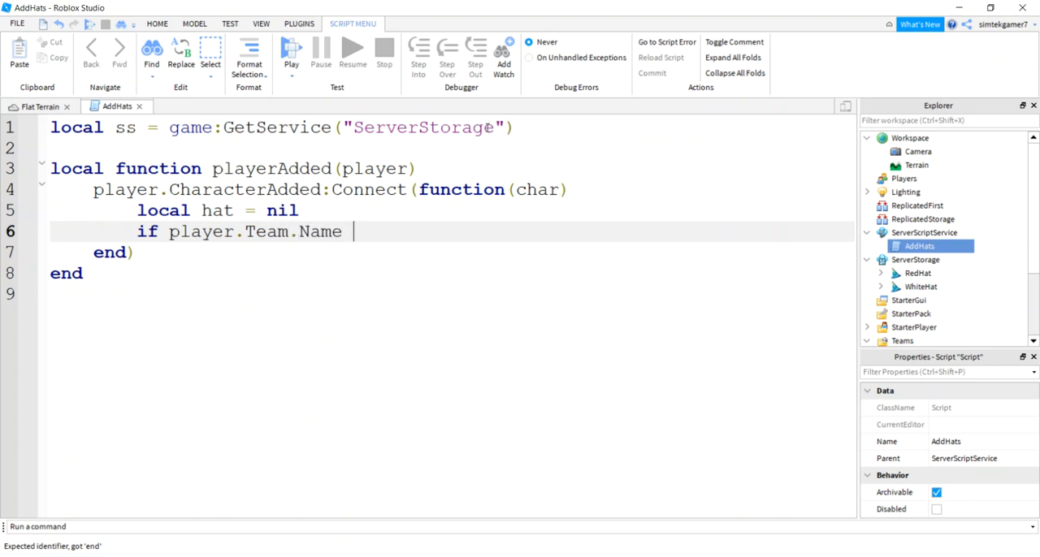
pyautogui.write('== "White" then')
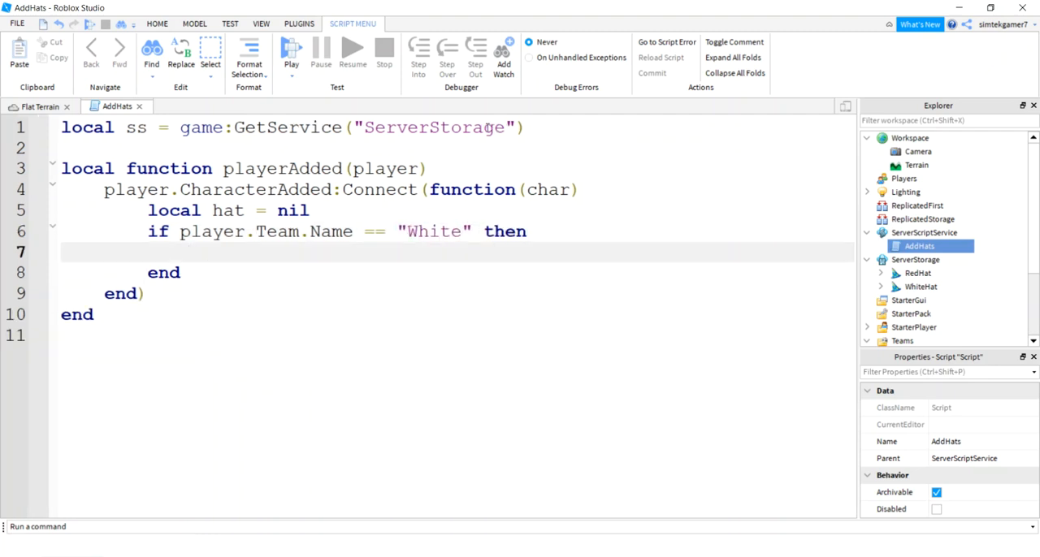
pyautogui.write('hat =')
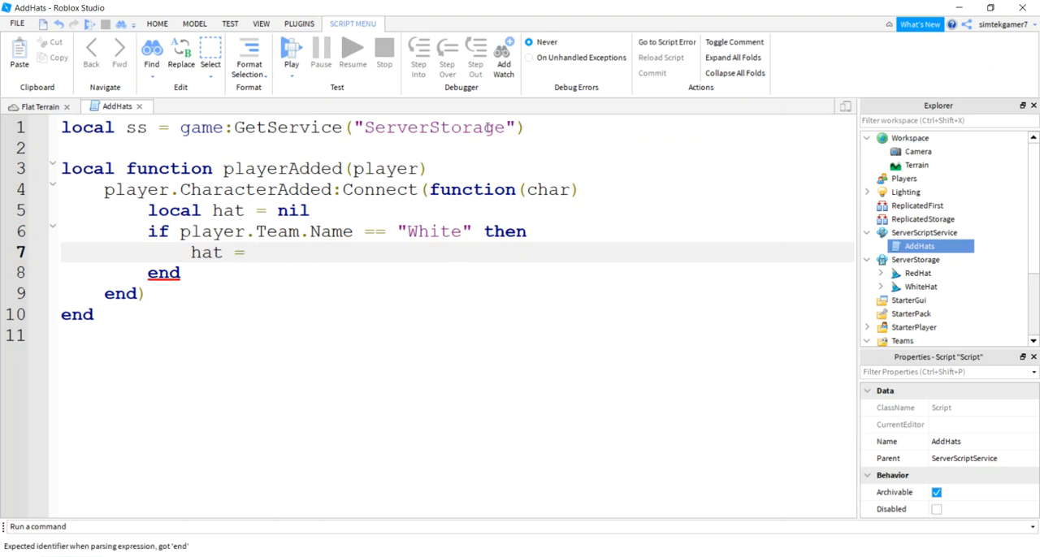
pyautogui.write('ss:')
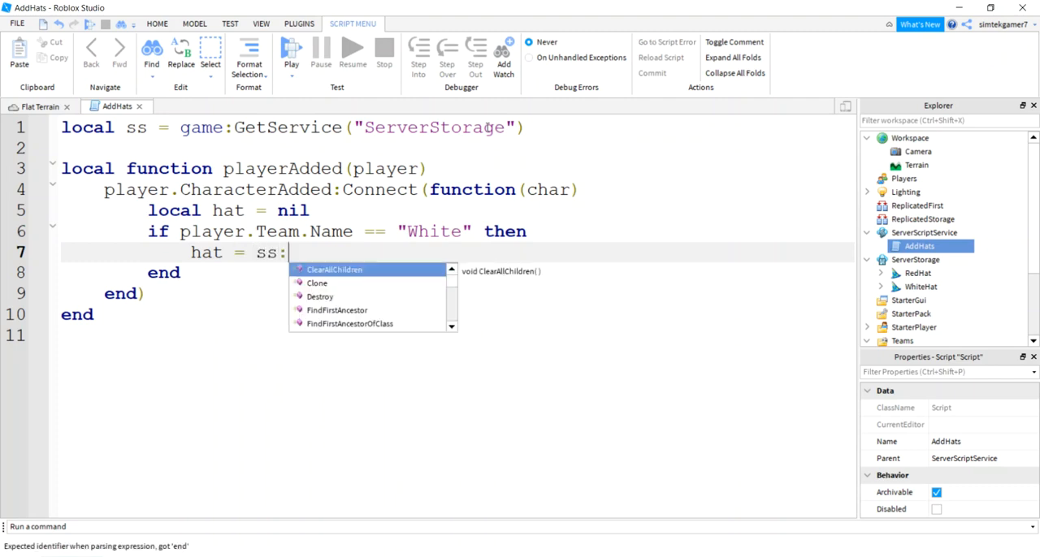
pyautogui.write('WaitForChild("W')
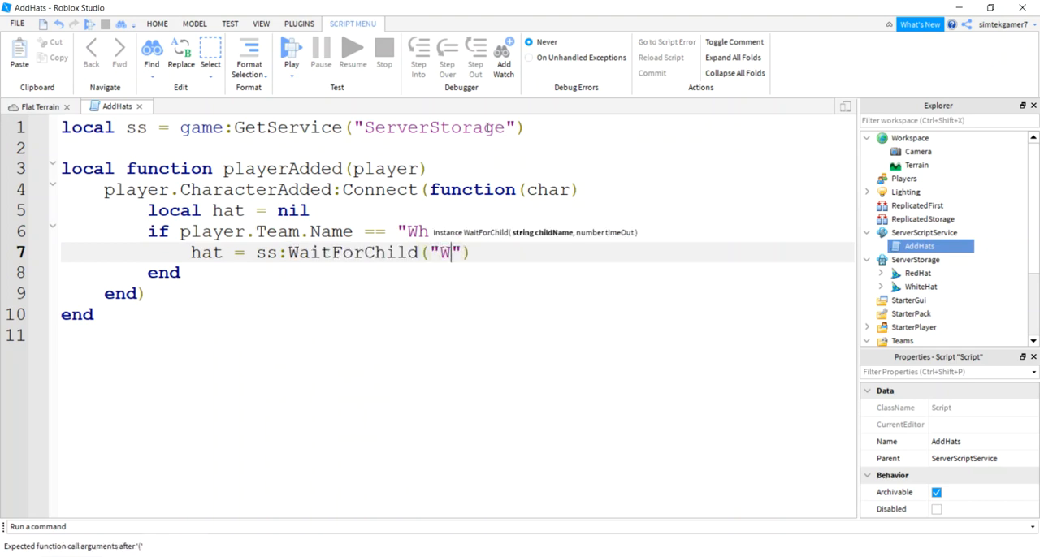
pyautogui.write('hiteHat')
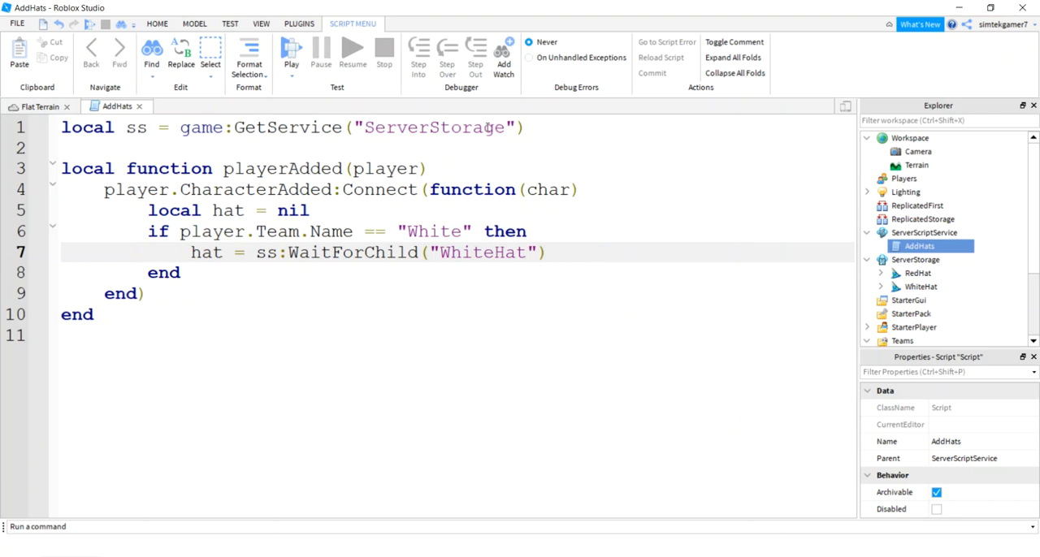
pyautogui.write(':Clon')
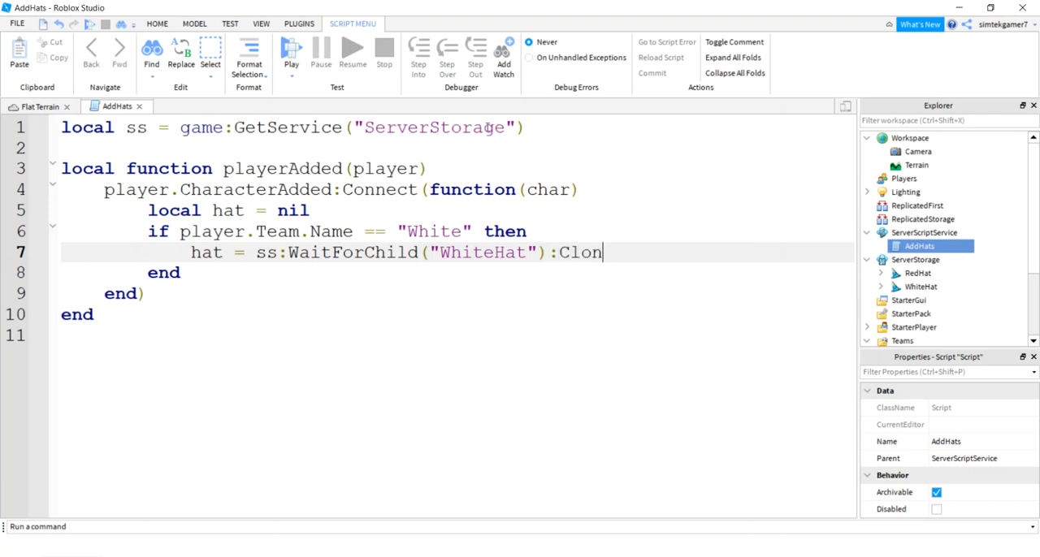
pyautogui.write('e()')
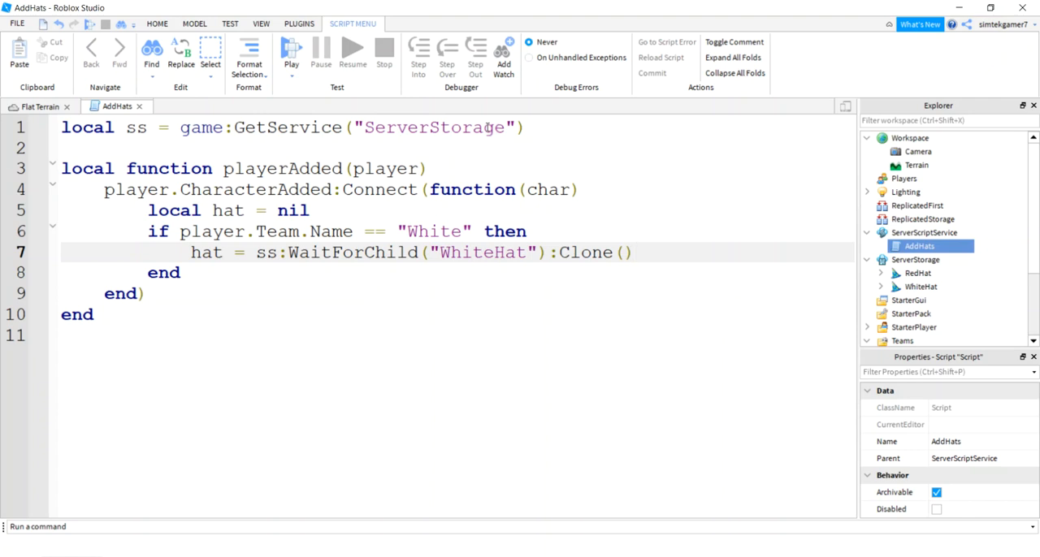
# Add the branch 'elseif player.Team.Name == "Red" then'
pyautogui.write('els')
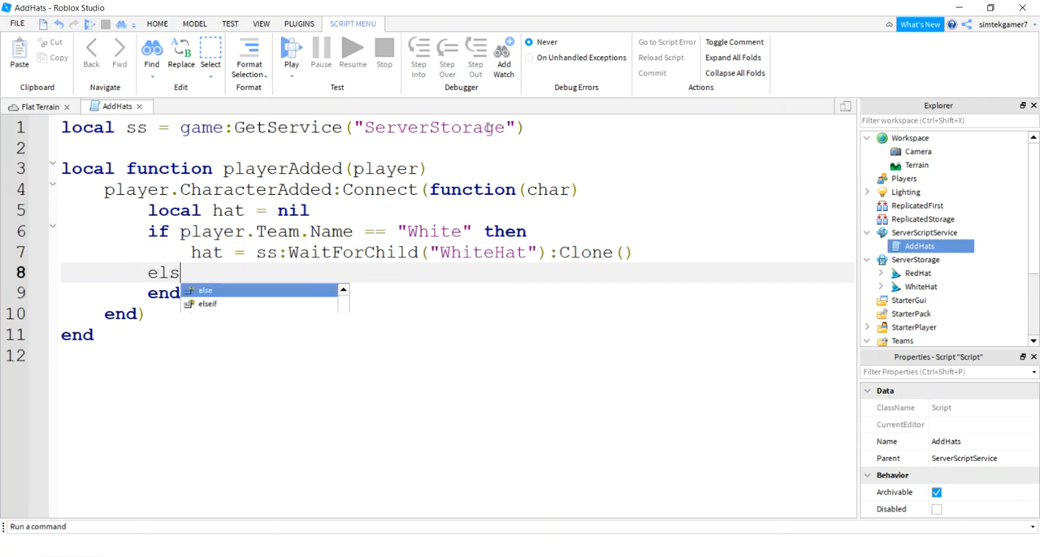
pyautogui.write('eif layer.')
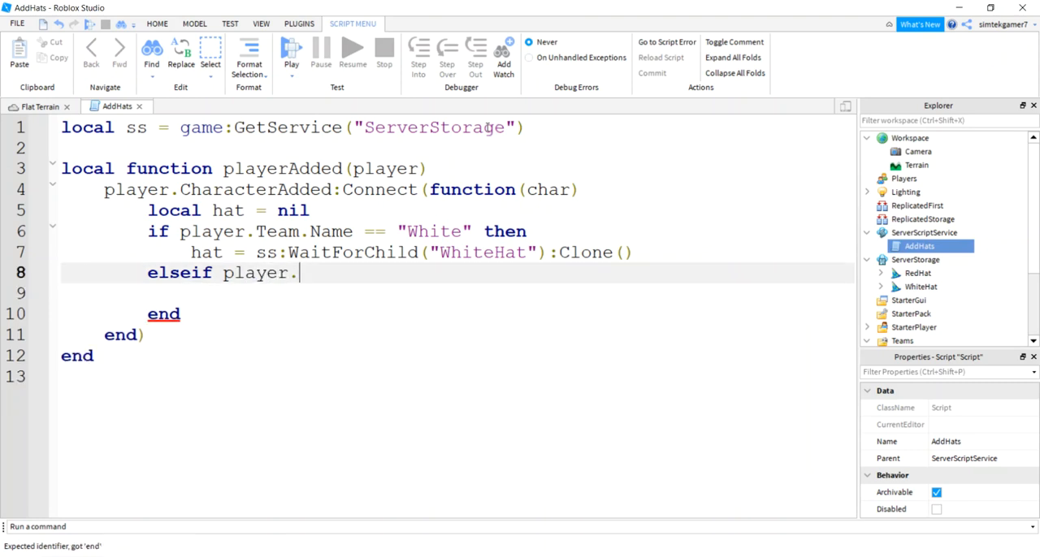
pyautogui.write('Team.')
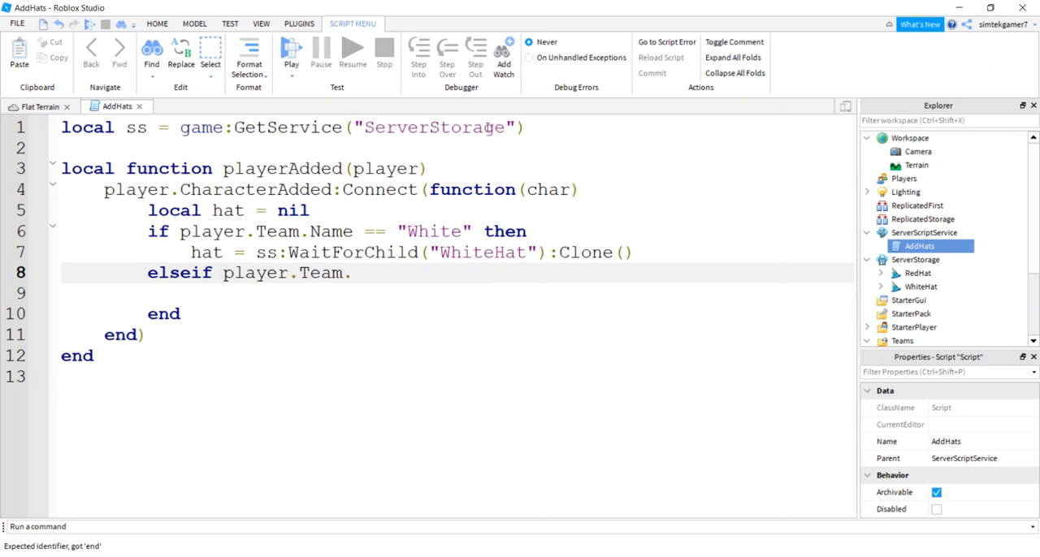
pyautogui.write('Name == "R"')
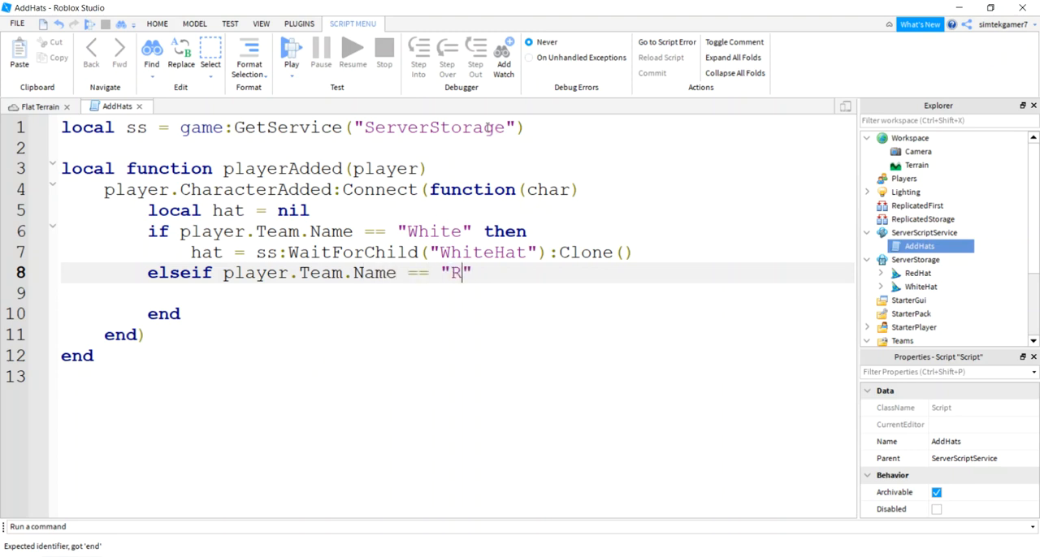
pyautogui.write('ed" then')
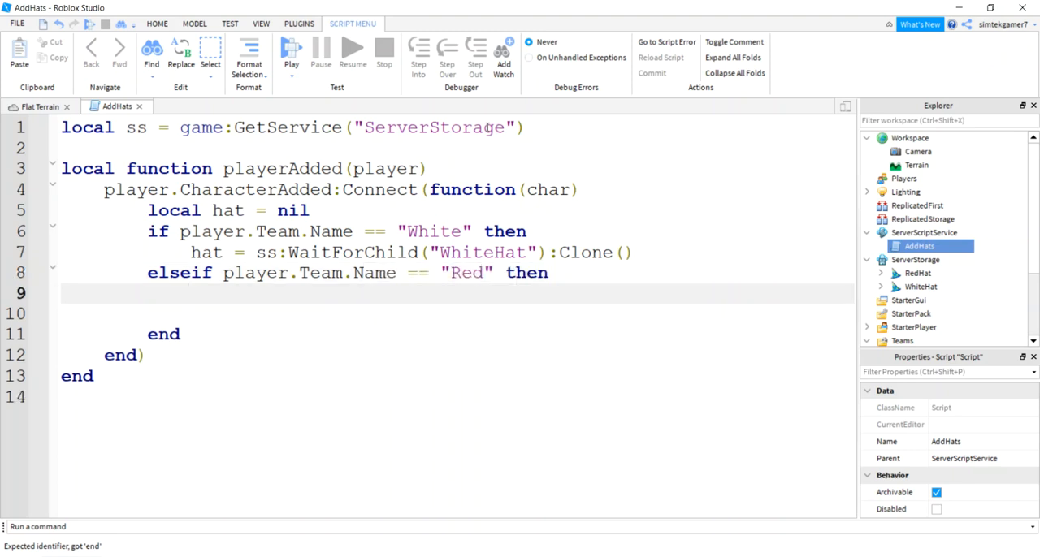
# In the Red branch set hat to a clone of RedHat from ss
pyautogui.write('h')
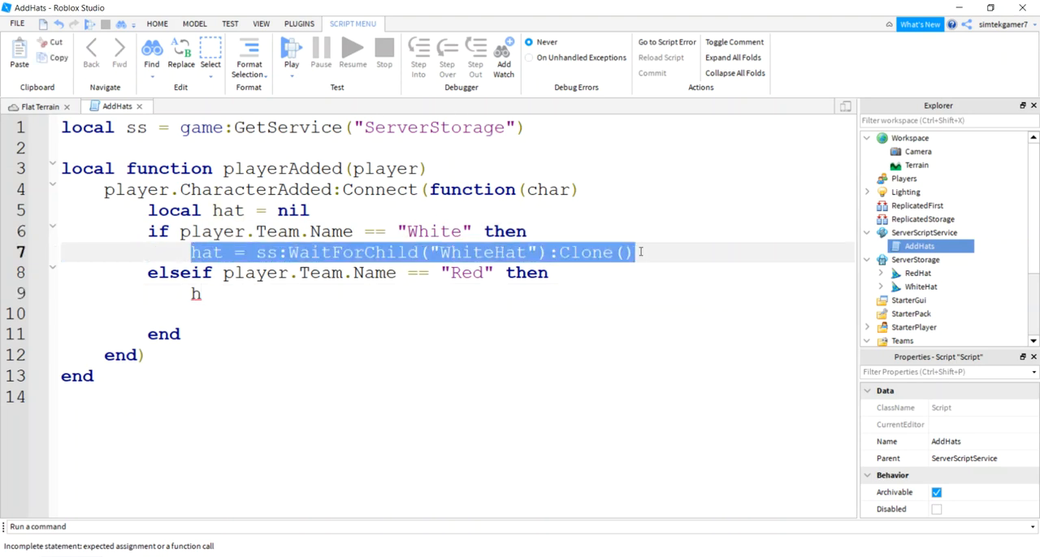
pyautogui.click(203, 292)
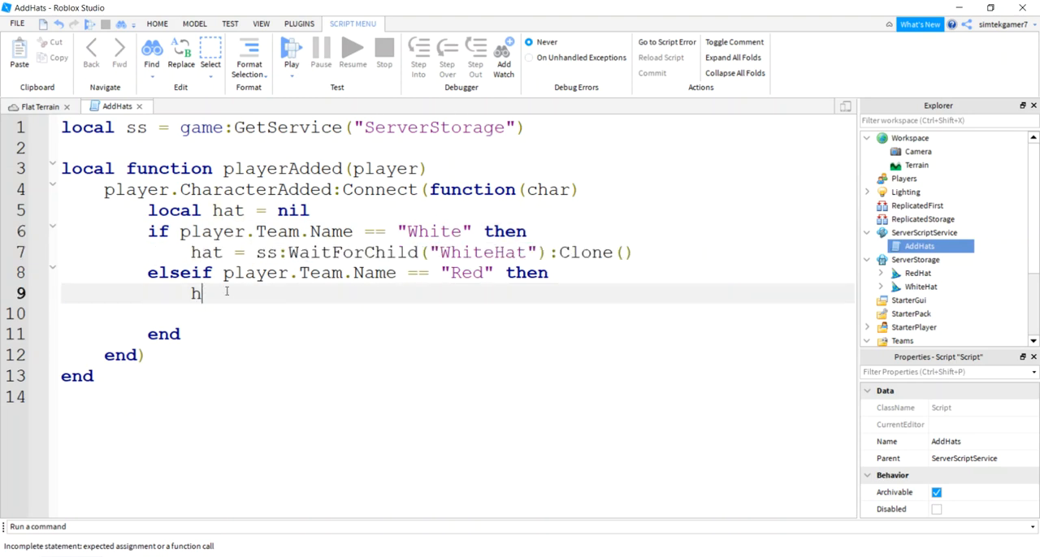
pyautogui.write('at = ss:WaitForChild("WhiteHat"):Clone()')
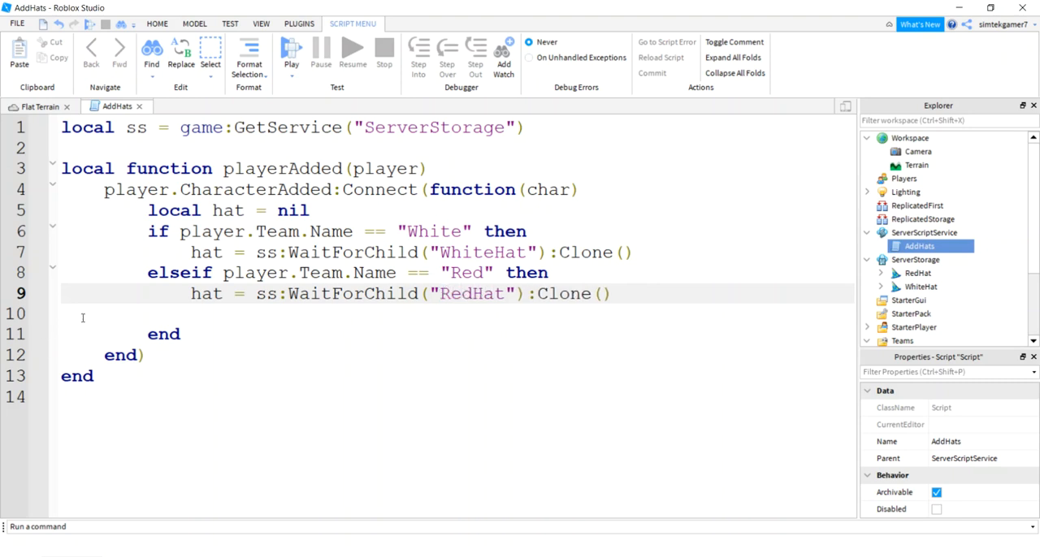
# Get char's Humanoid as local hum and call hum:AddAccessory(hat) after the if block
pyautogui.press('Backspace')
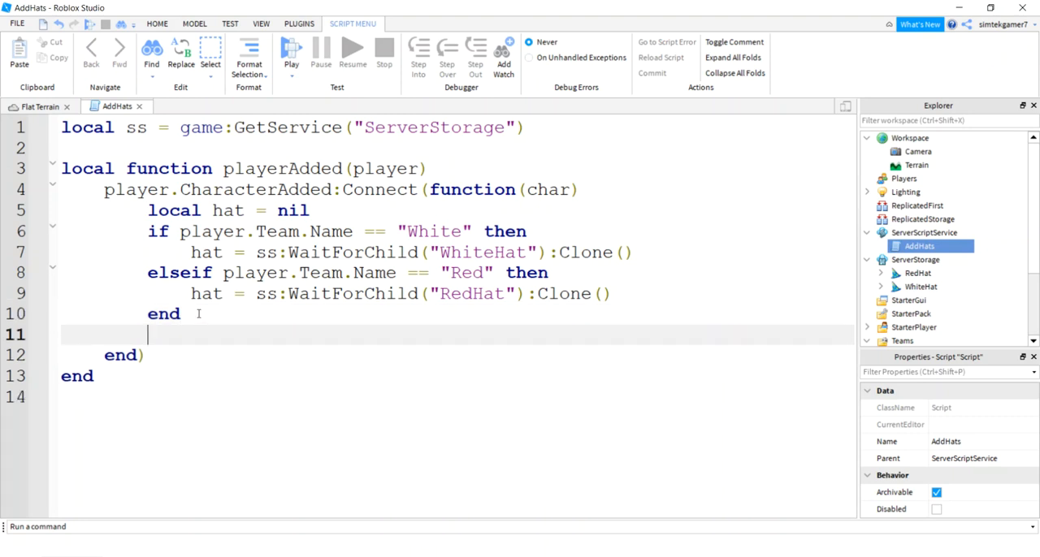
pyautogui.write('local')
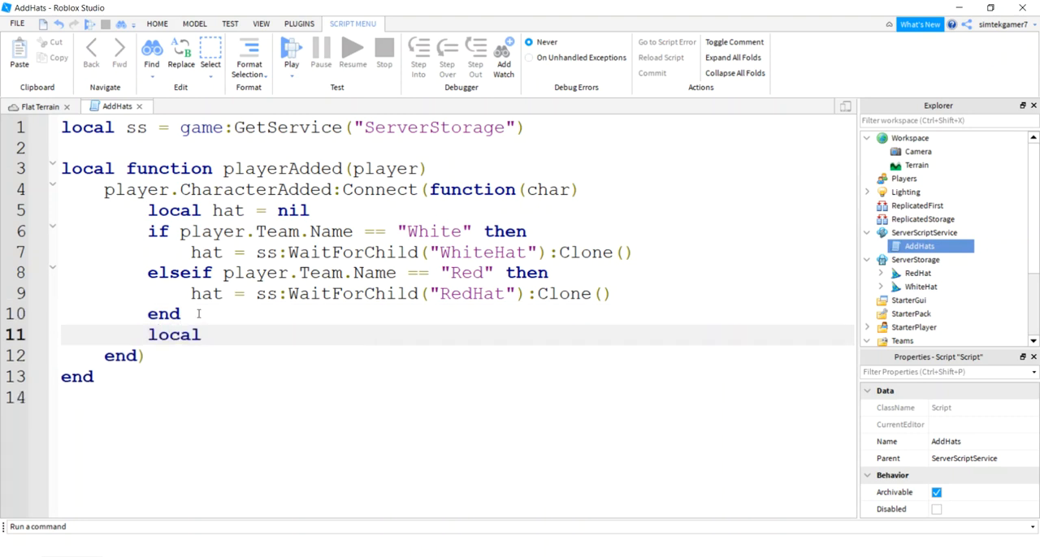
pyautogui.write('hum =')
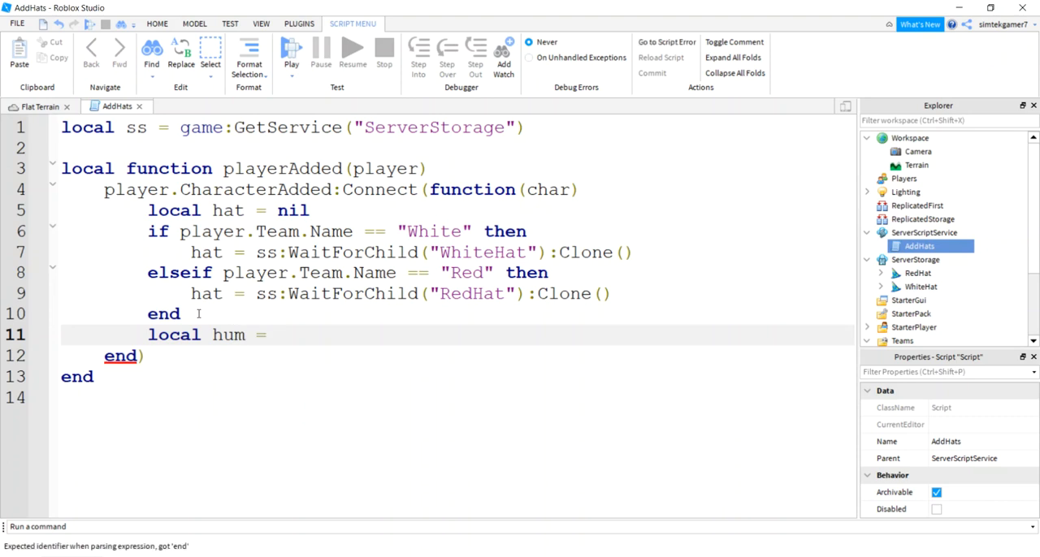
pyautogui.write('char:W')
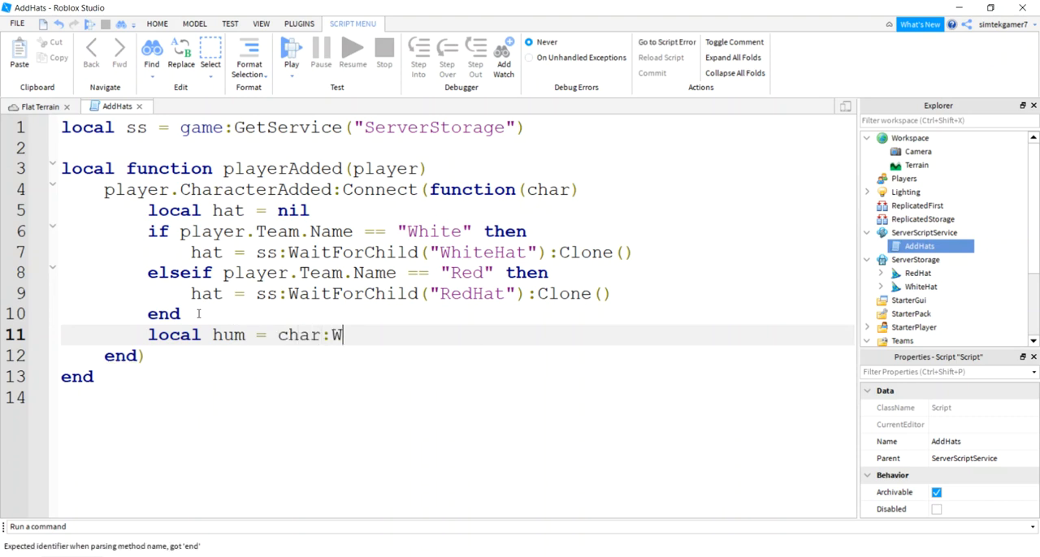
pyautogui.write('aitForChild("Humanoid')
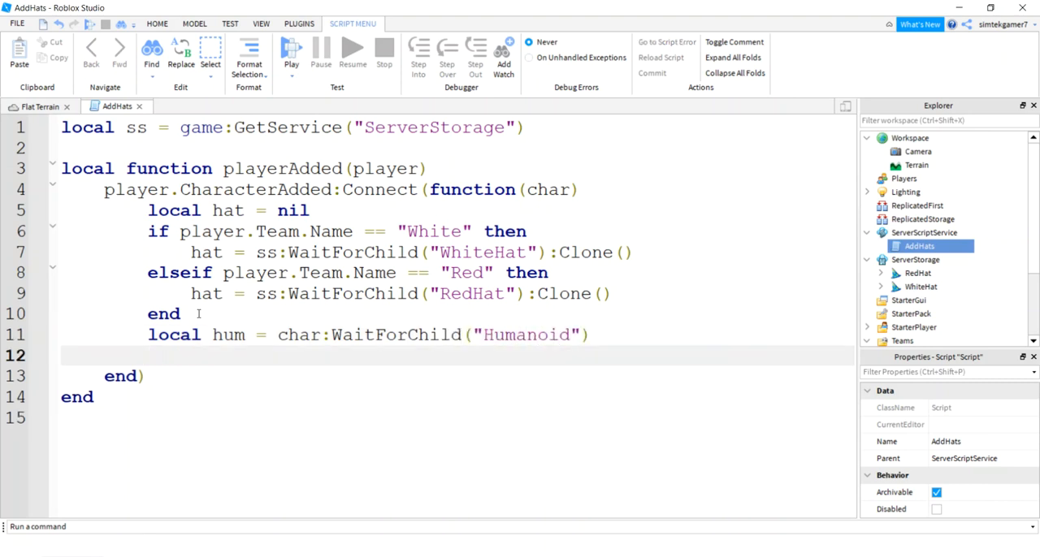
pyautogui.write('hum:A')
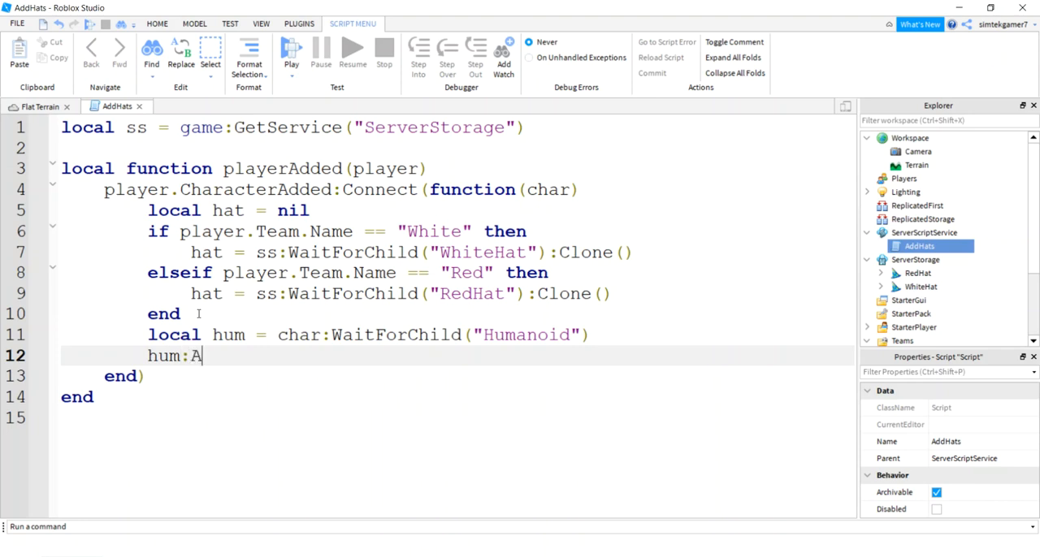
pyautogui.write('ddAccessory(hat')
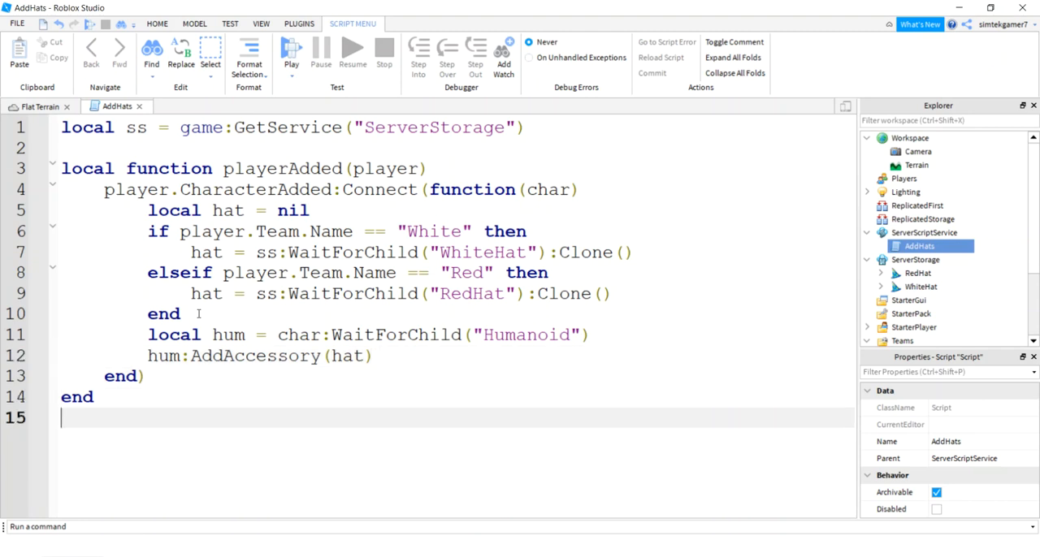
pyautogui.write('game.')
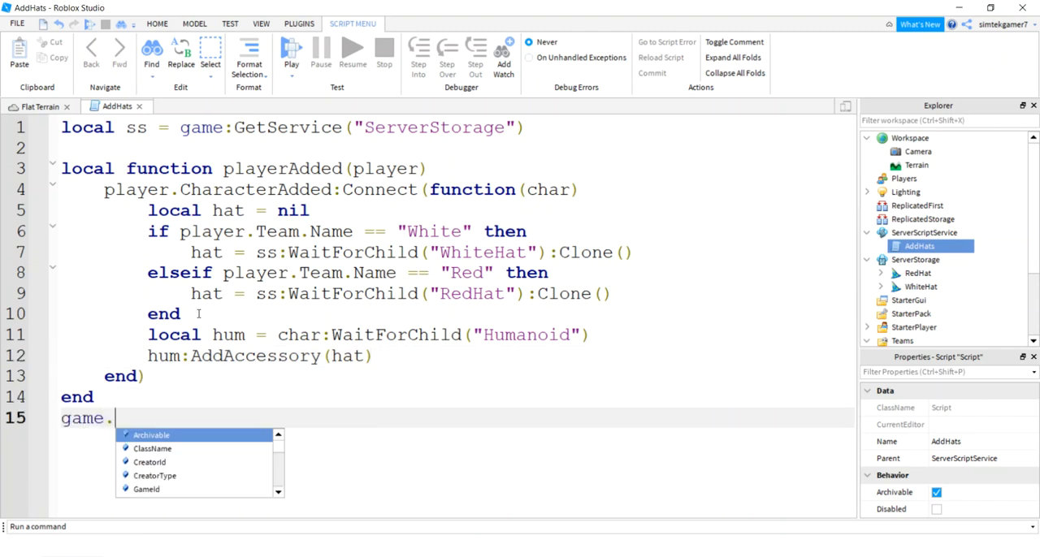
# Write game.Players.PlayerAdded:Connect(playerAdded) as the script's last line
pyautogui.write('Players.PlayerAdded:Connect(')
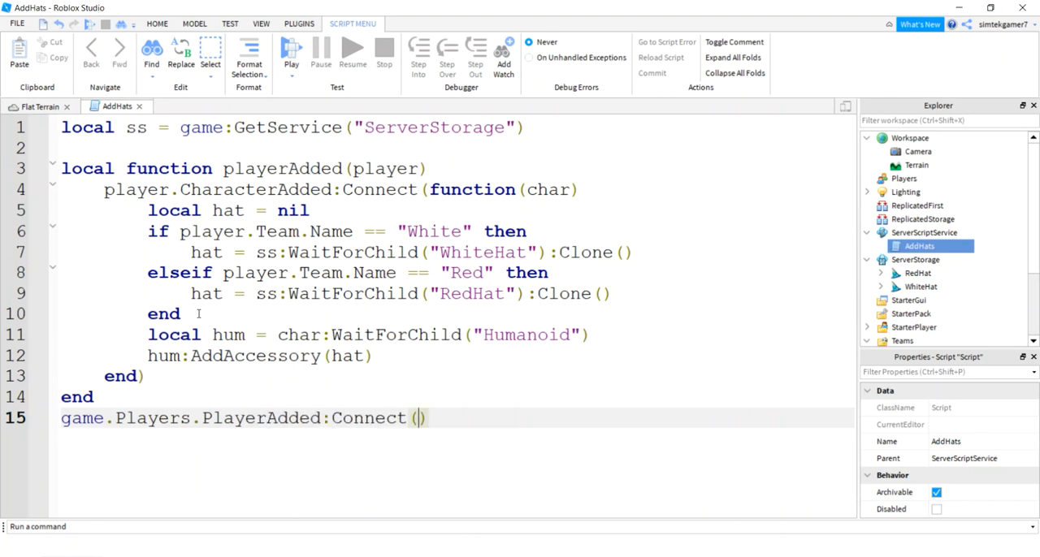
pyautogui.write('playerAdded')
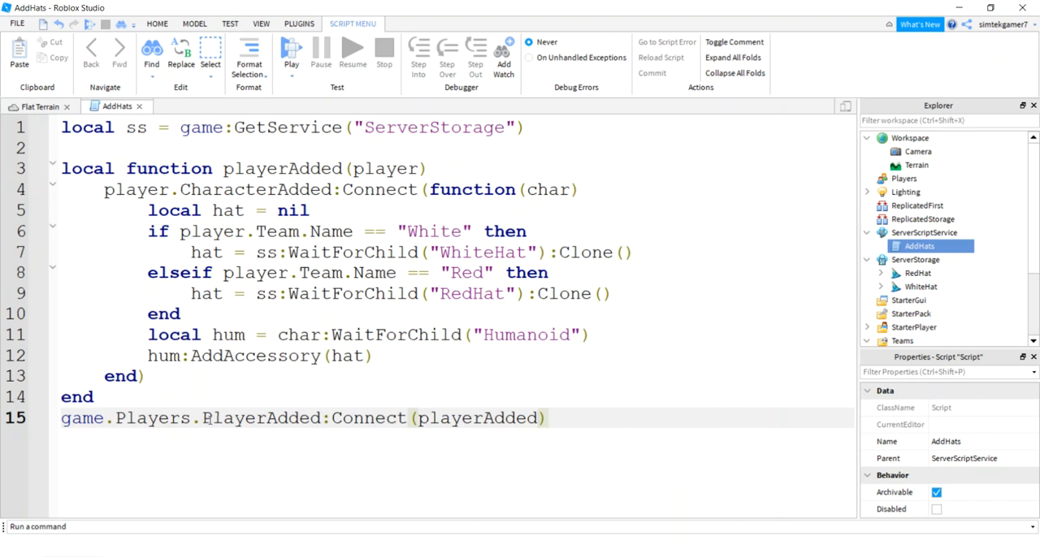
pyautogui.doubleClick(267, 418)
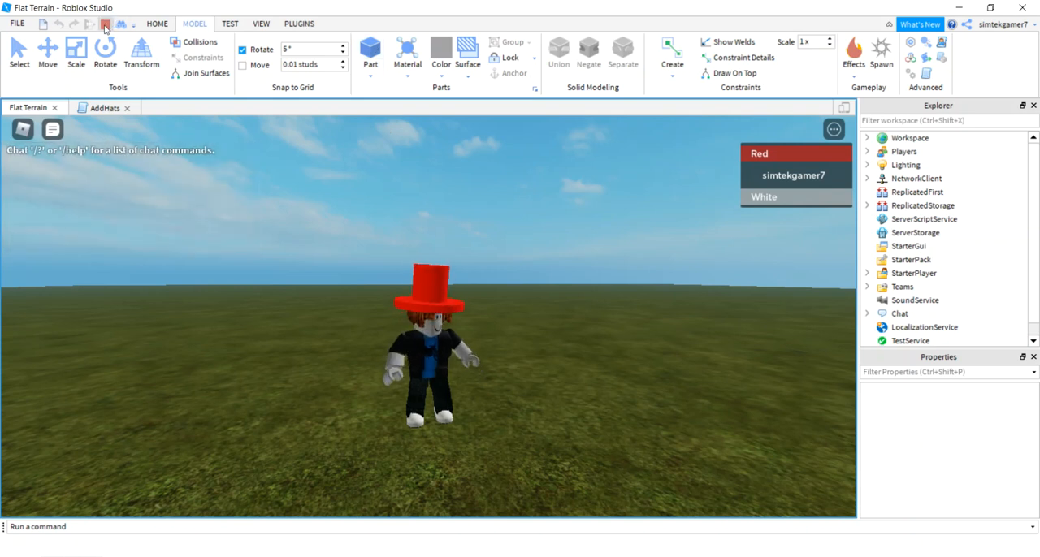
# Stop the playtest after seeing the Red-team character in the red hat
pyautogui.click(231, 23)
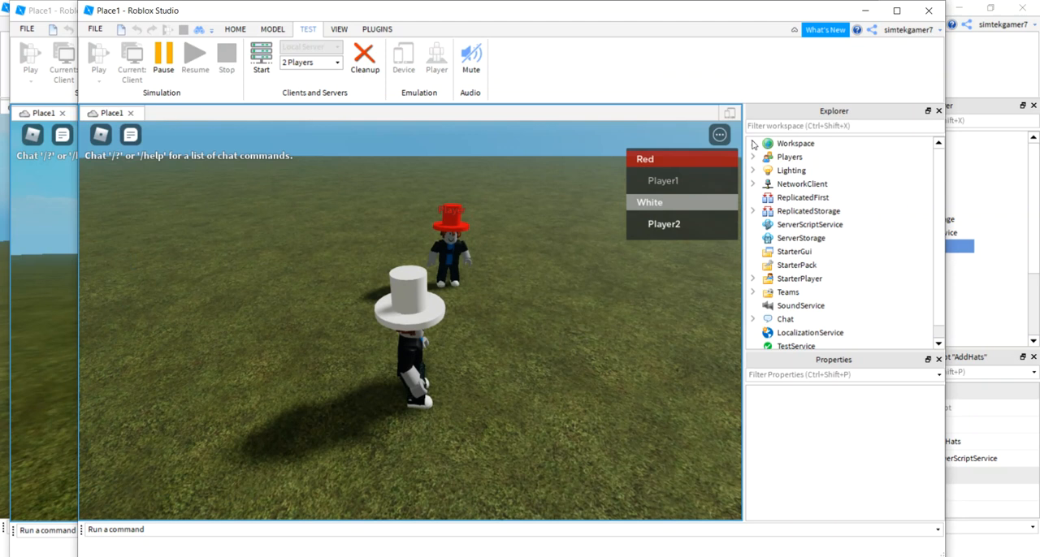
# Select Player2's Humanoid in Workspace and set its Health property to 0
pyautogui.click(752, 143)
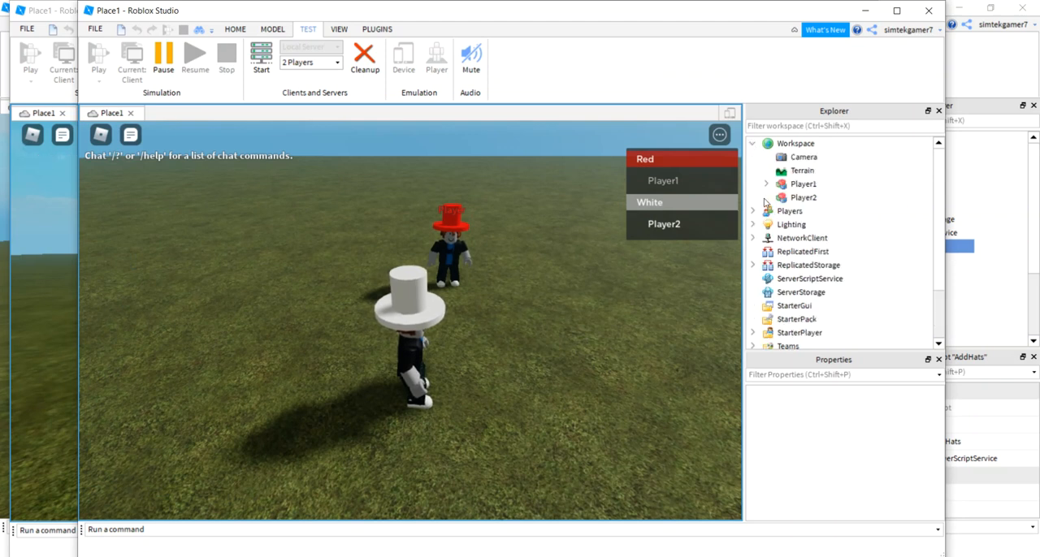
pyautogui.click(765, 198)
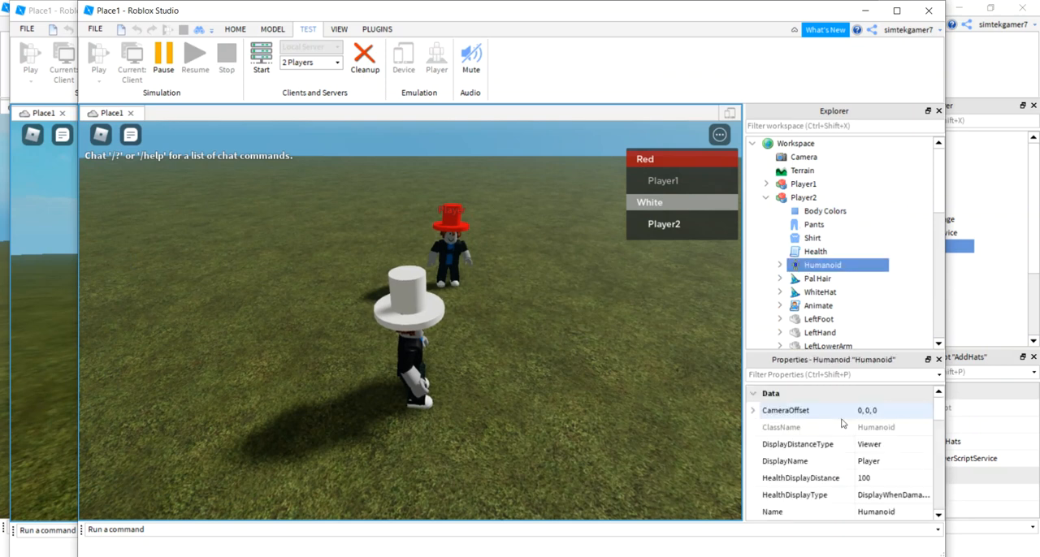
pyautogui.scroll(-3)
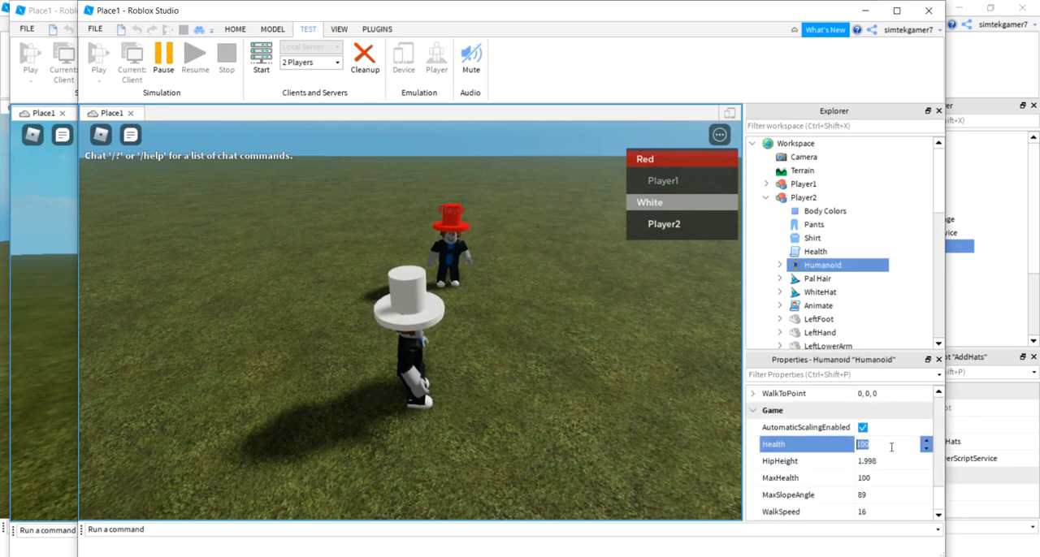
pyautogui.write('0')
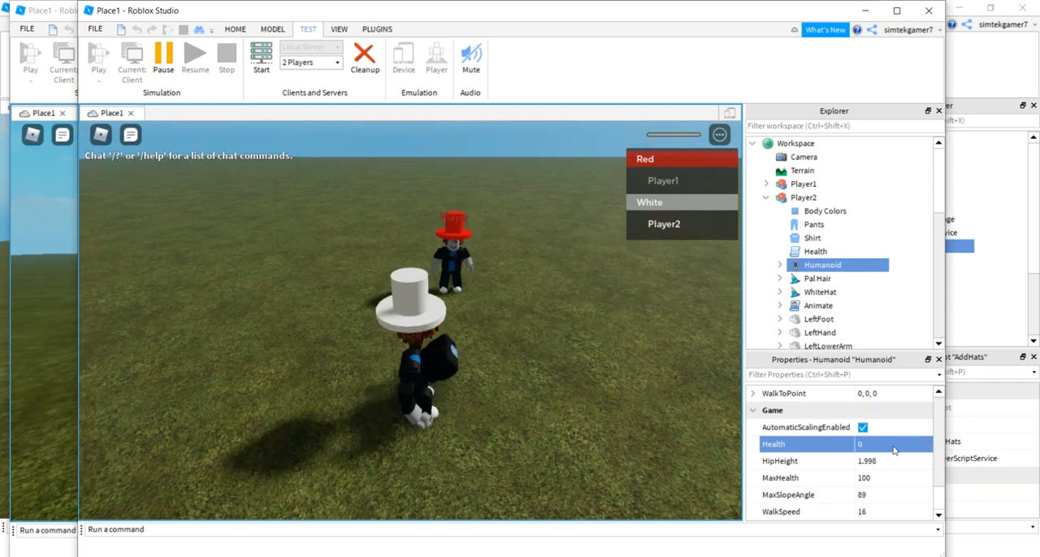